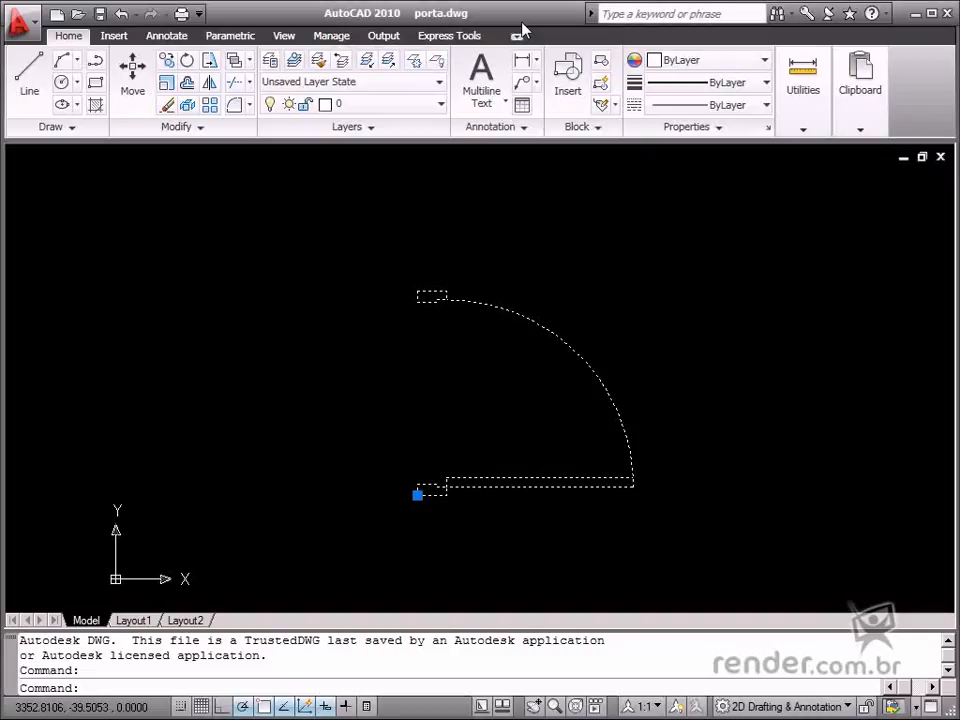
mouse_move(496, 524)
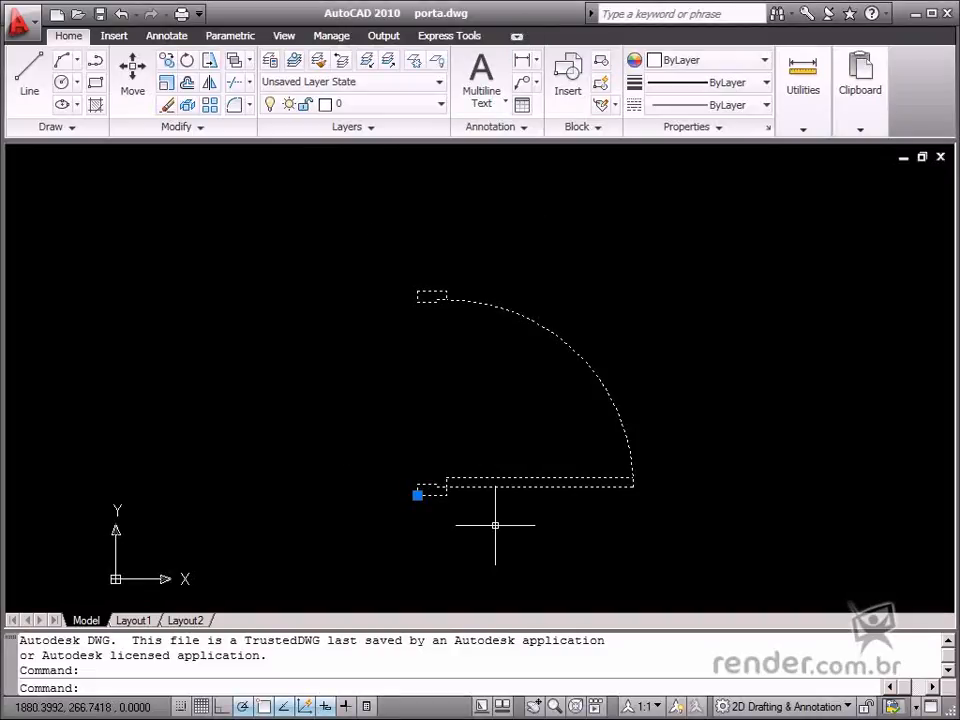
mouse_move(640, 456)
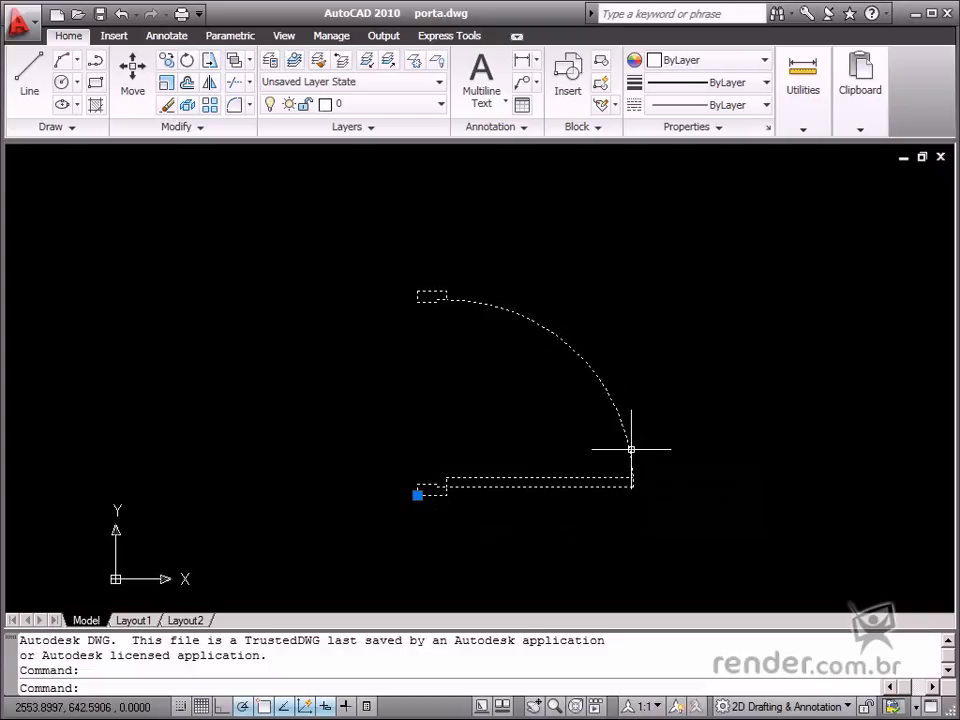
mouse_move(512, 344)
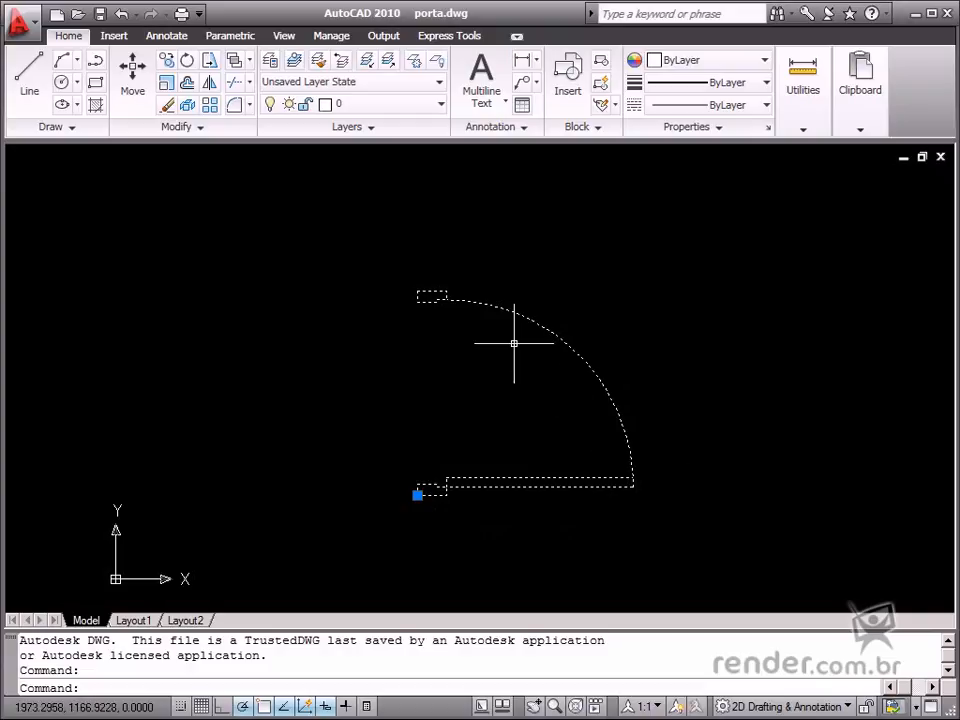
mouse_move(456, 328)
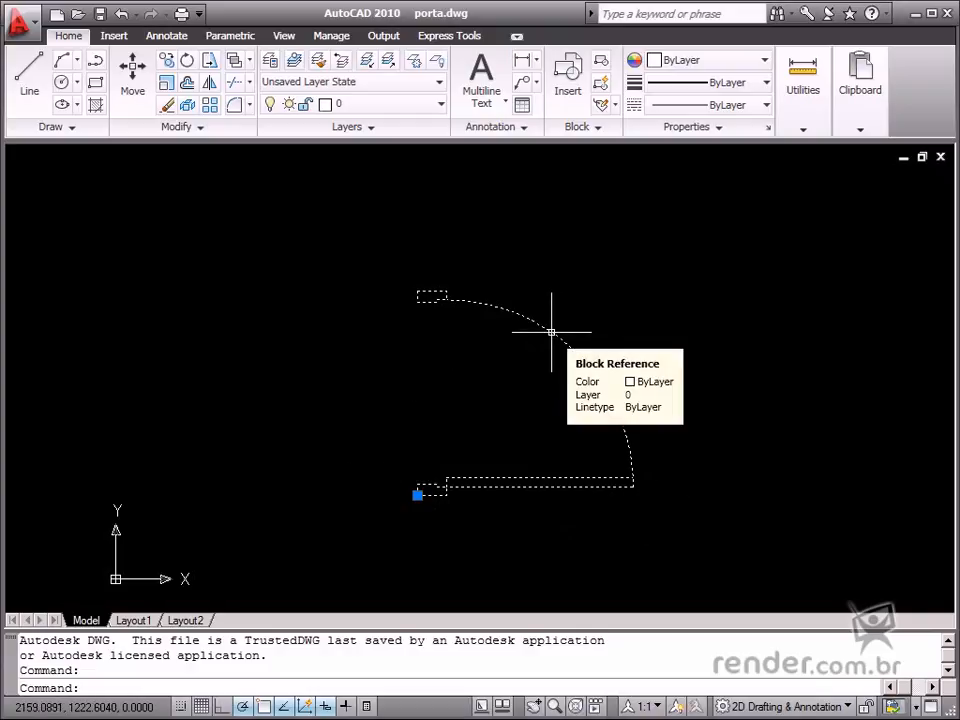
mouse_move(440, 348)
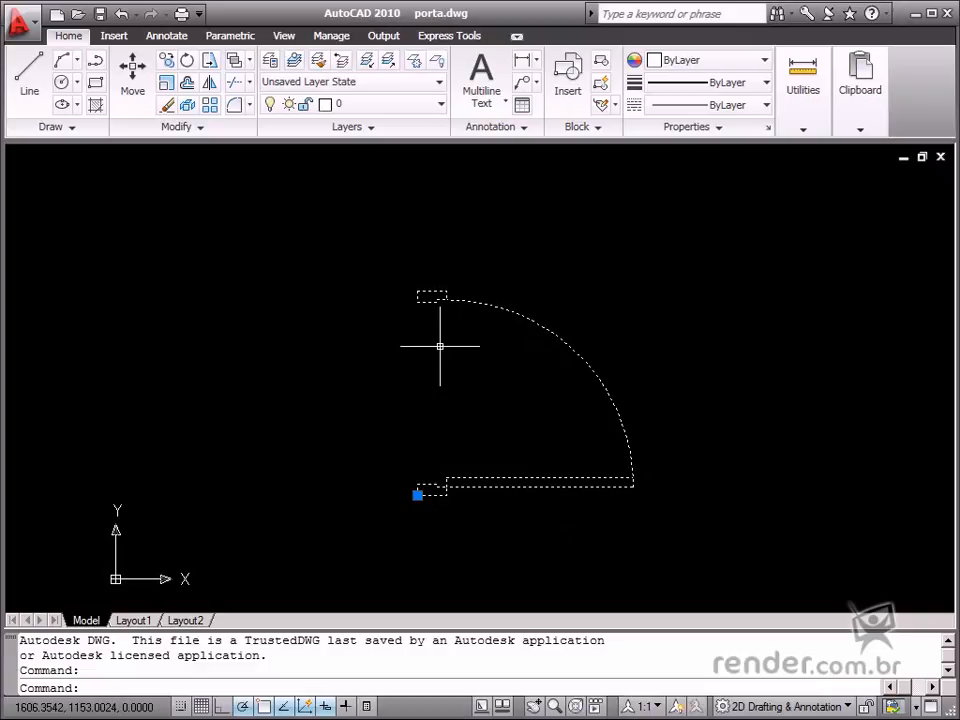
mouse_move(438, 442)
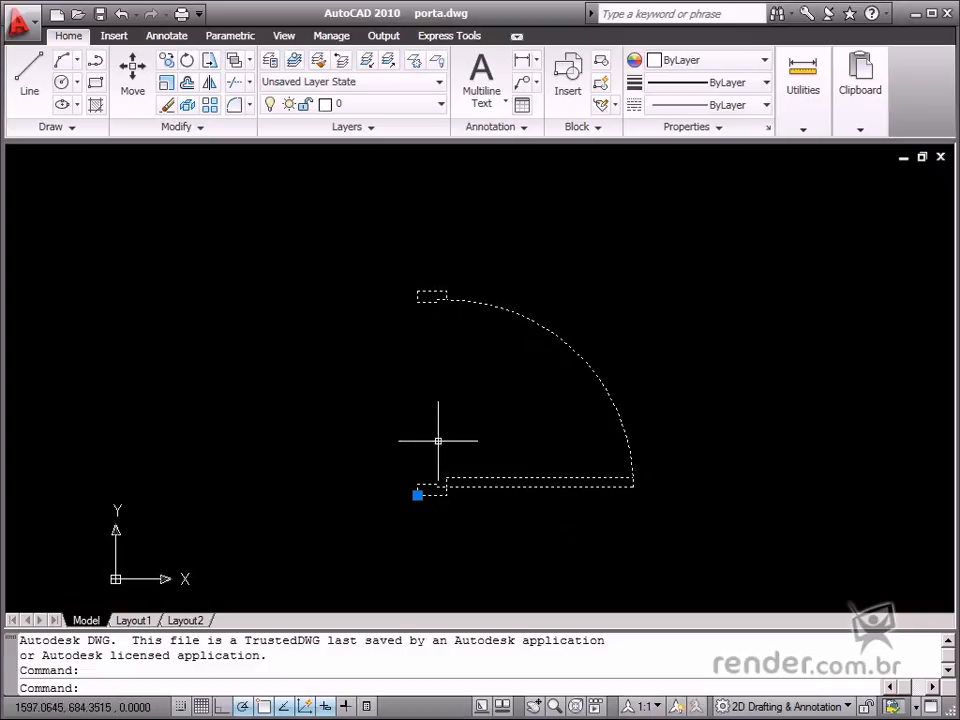
mouse_move(548, 490)
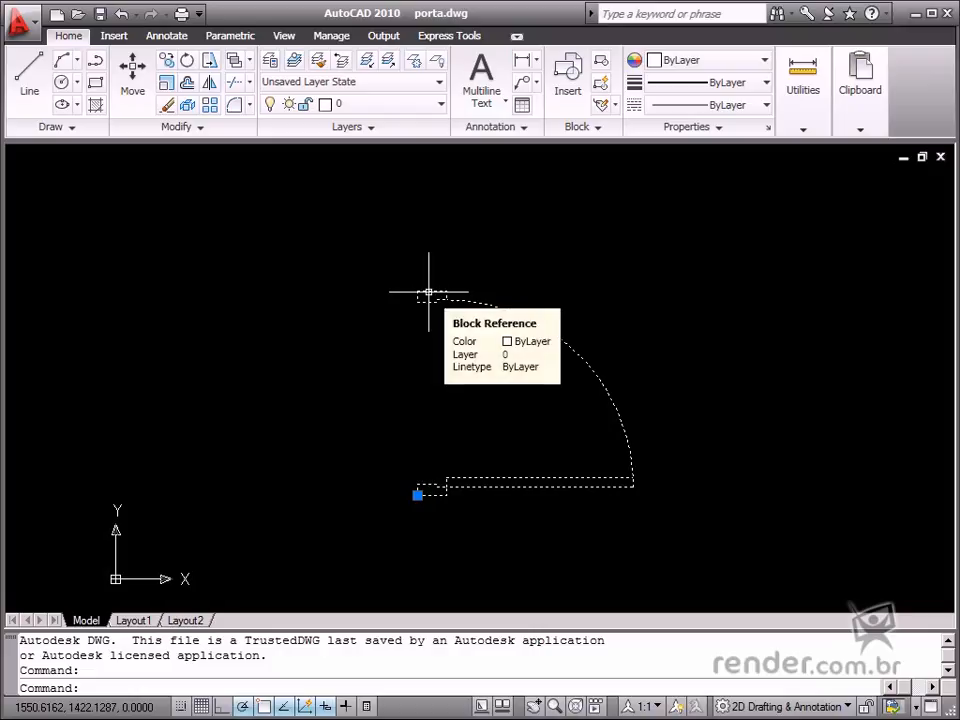
mouse_move(408, 290)
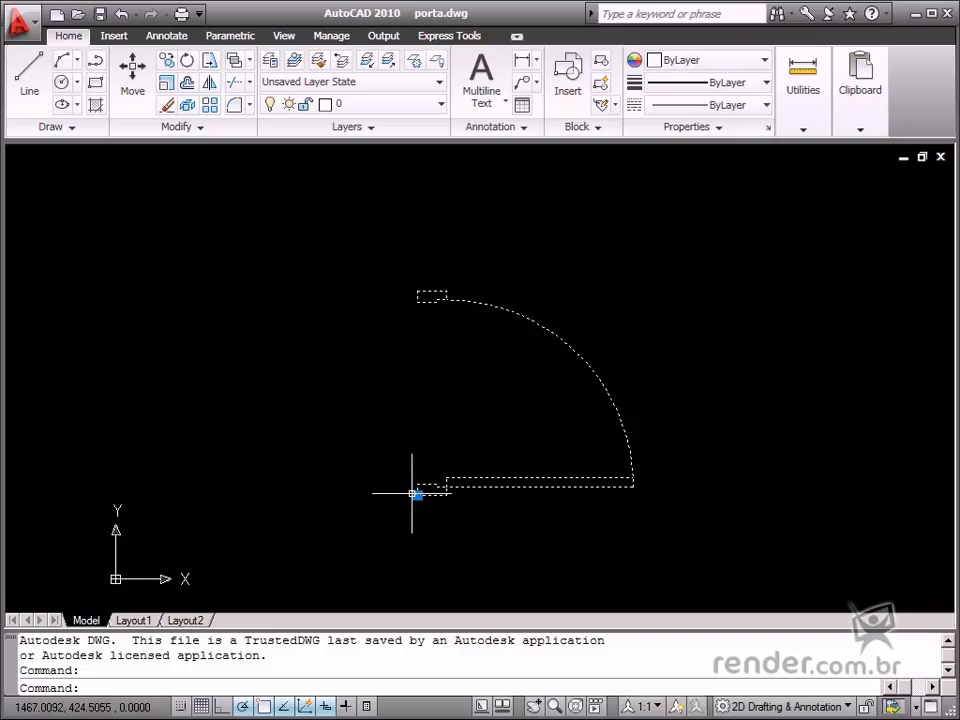
mouse_move(420, 382)
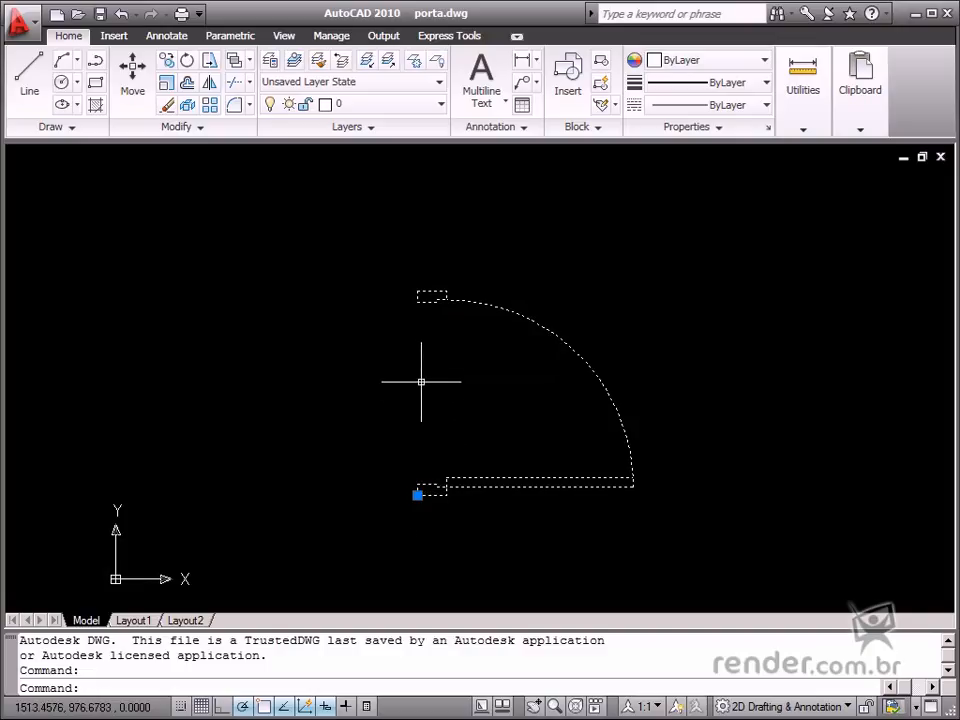
mouse_move(400, 348)
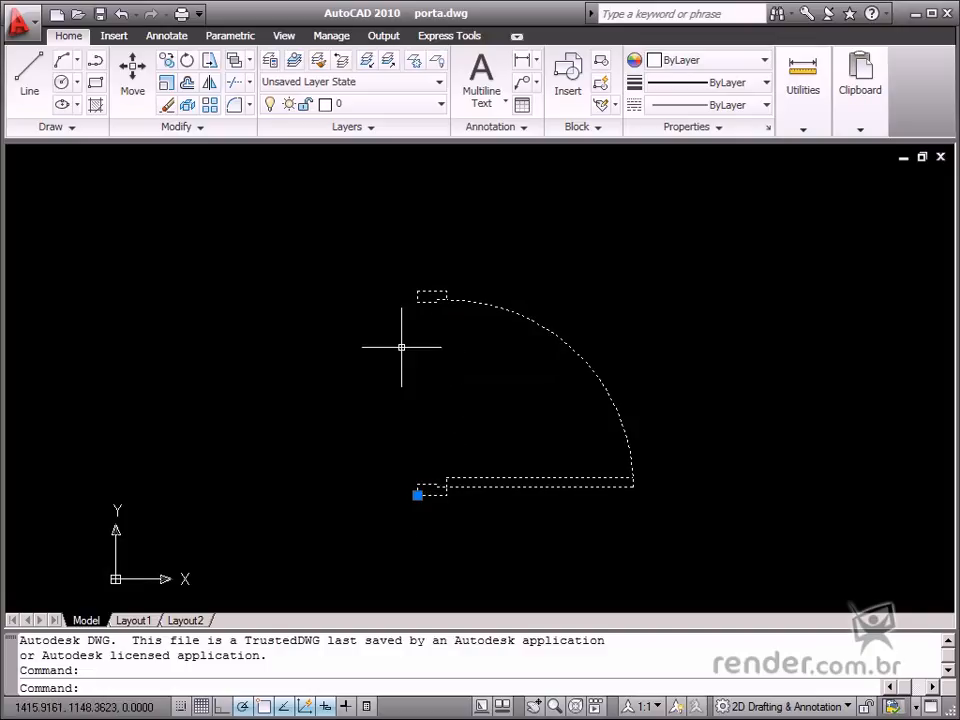
mouse_move(378, 388)
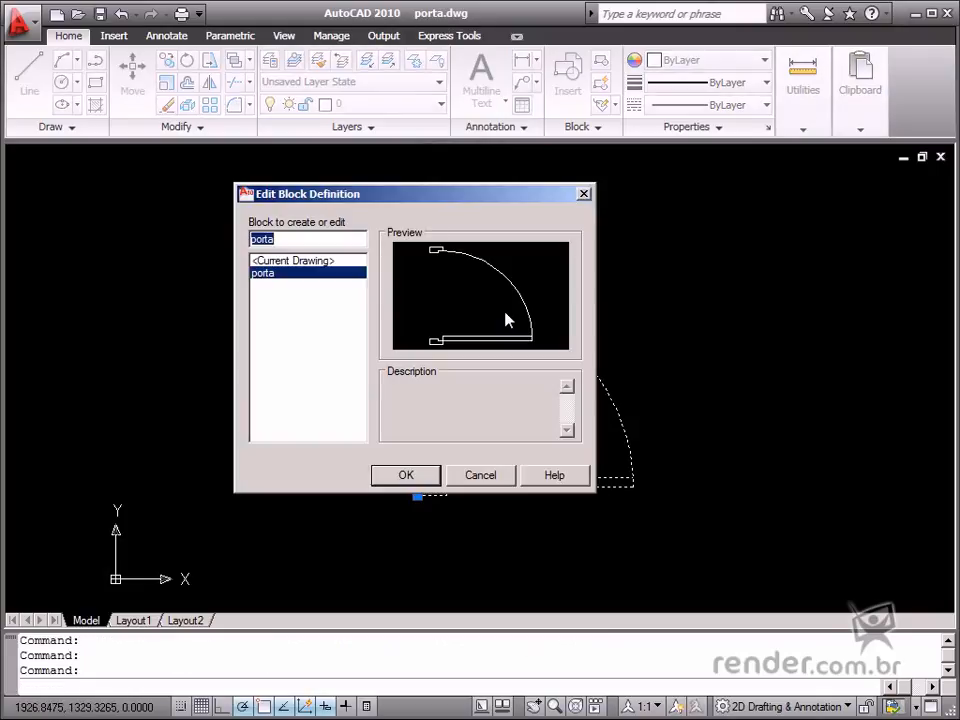
- Choose the 'porta' block in the Edit Block Definition dialog to edit it
click(406, 476)
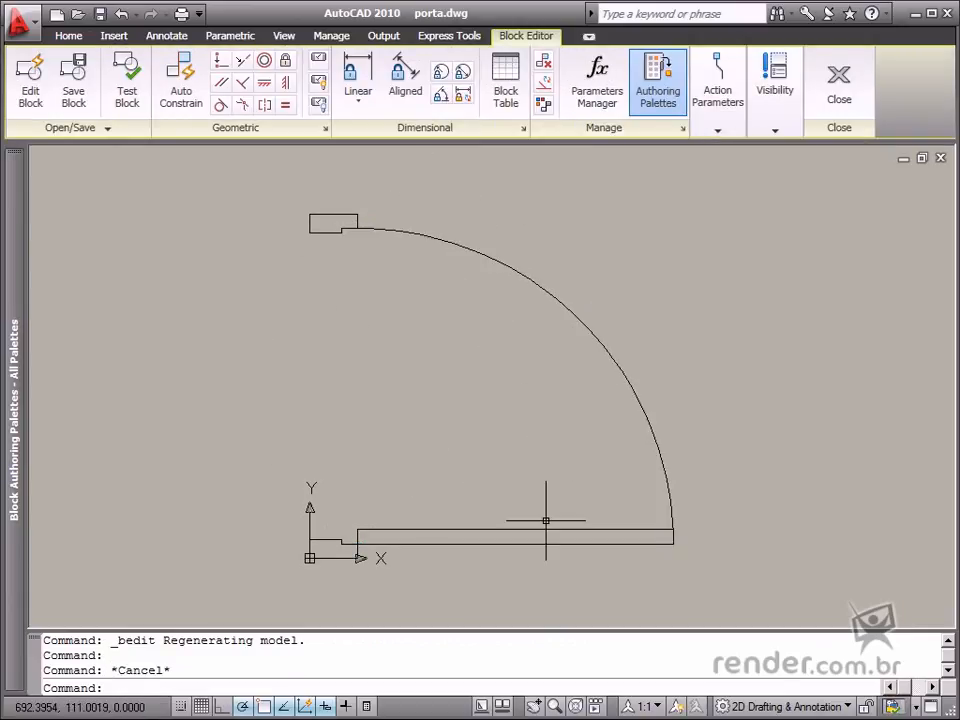
mouse_move(594, 464)
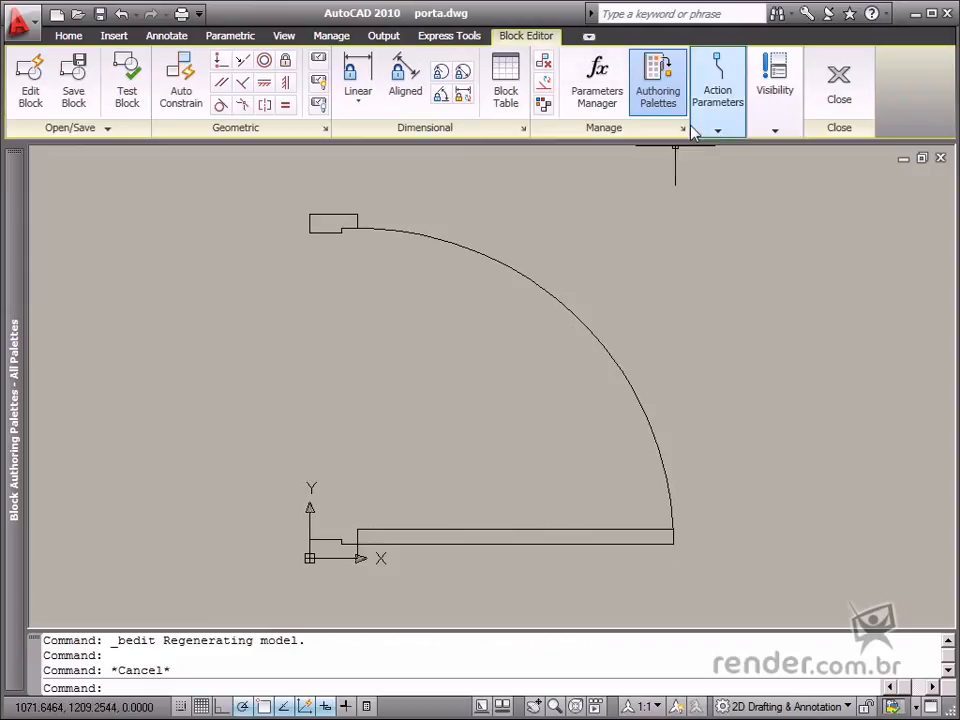
- Place linear parameter Distance1 along the door's left edge, bottom corner to top
click(718, 126)
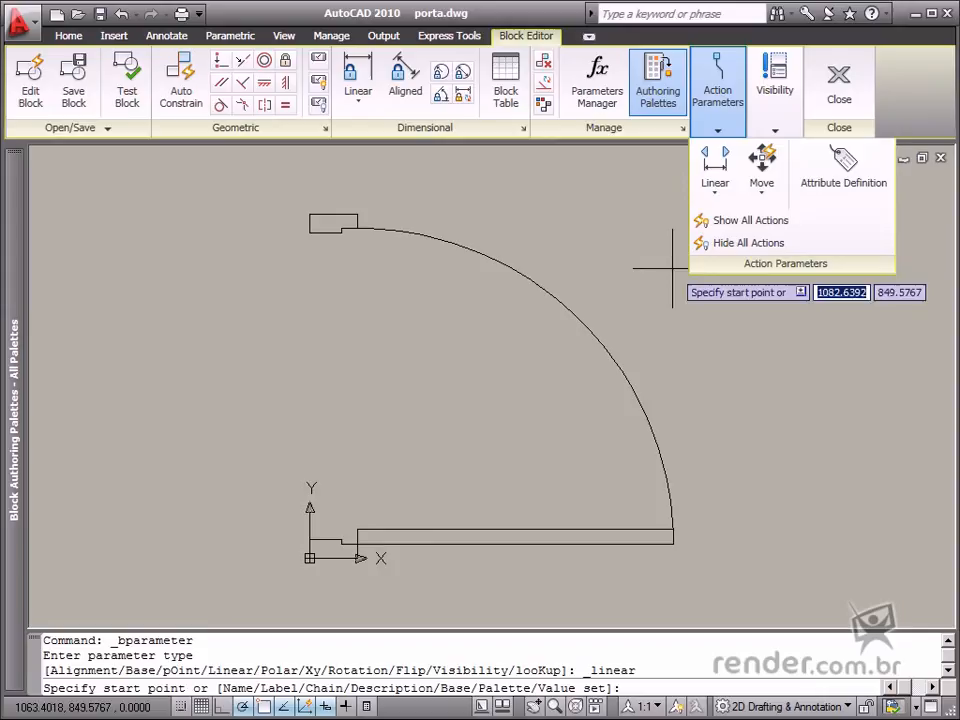
click(312, 220)
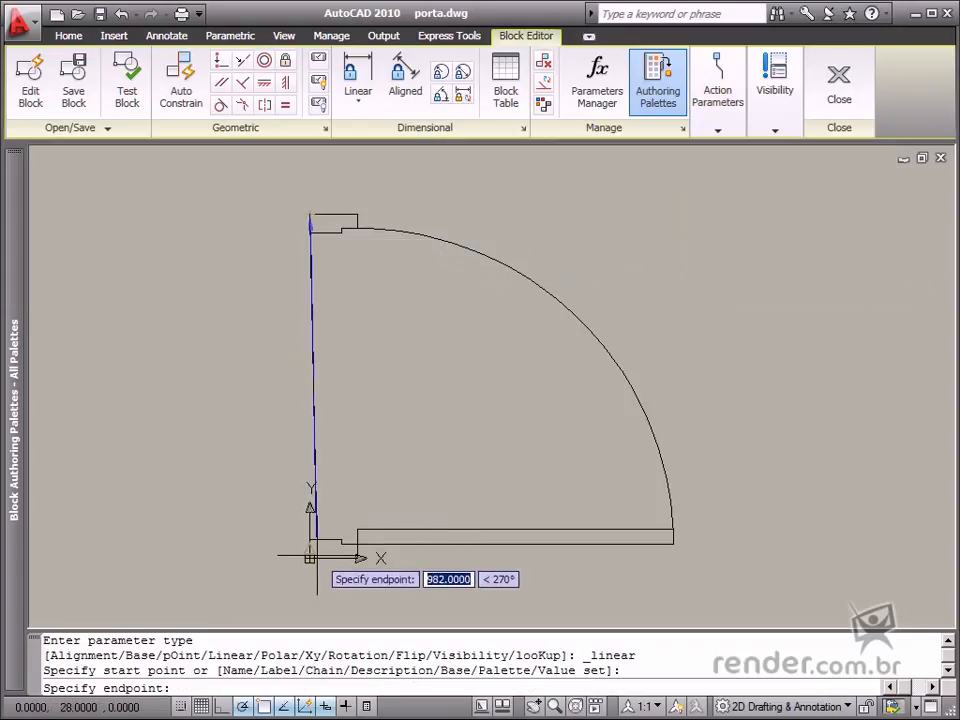
click(310, 216)
text(0)
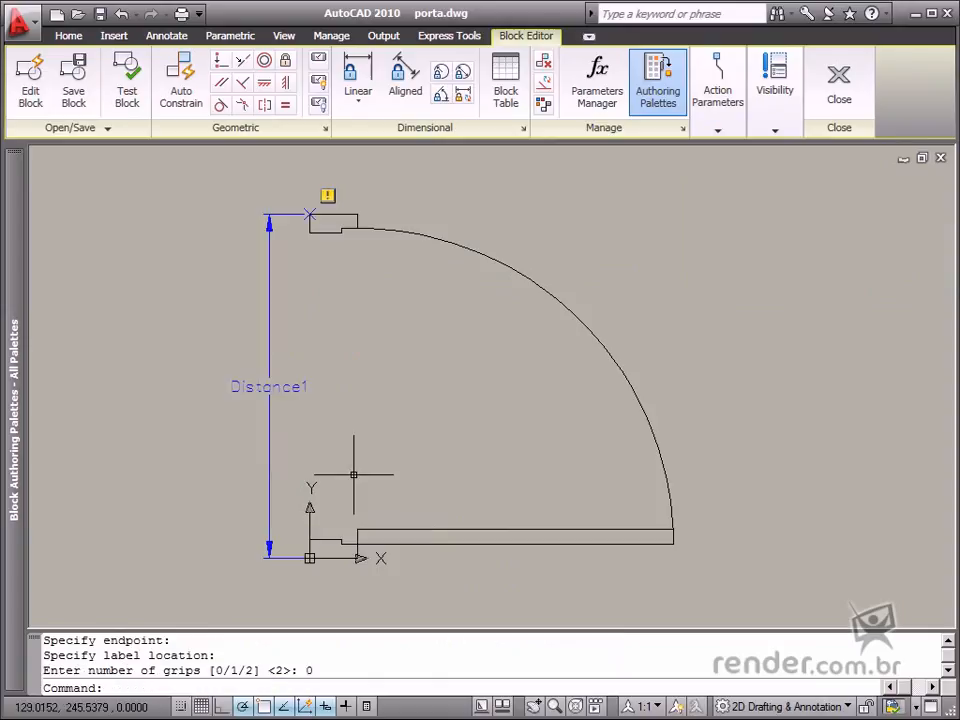
mouse_move(472, 452)
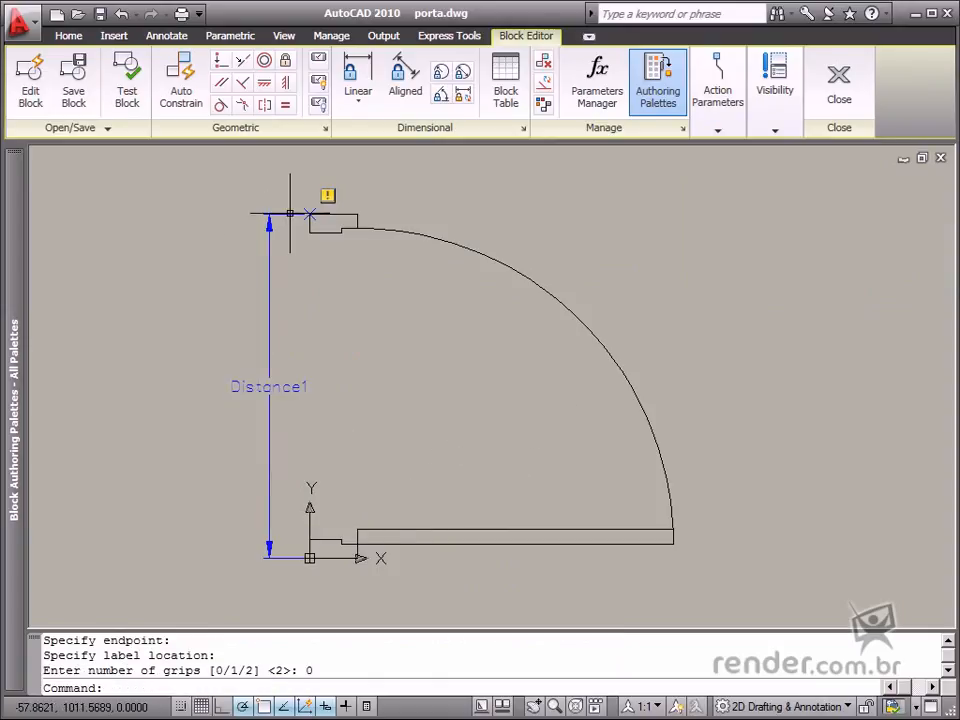
- Attach a scale action to Distance1 covering the four door objects
click(716, 80)
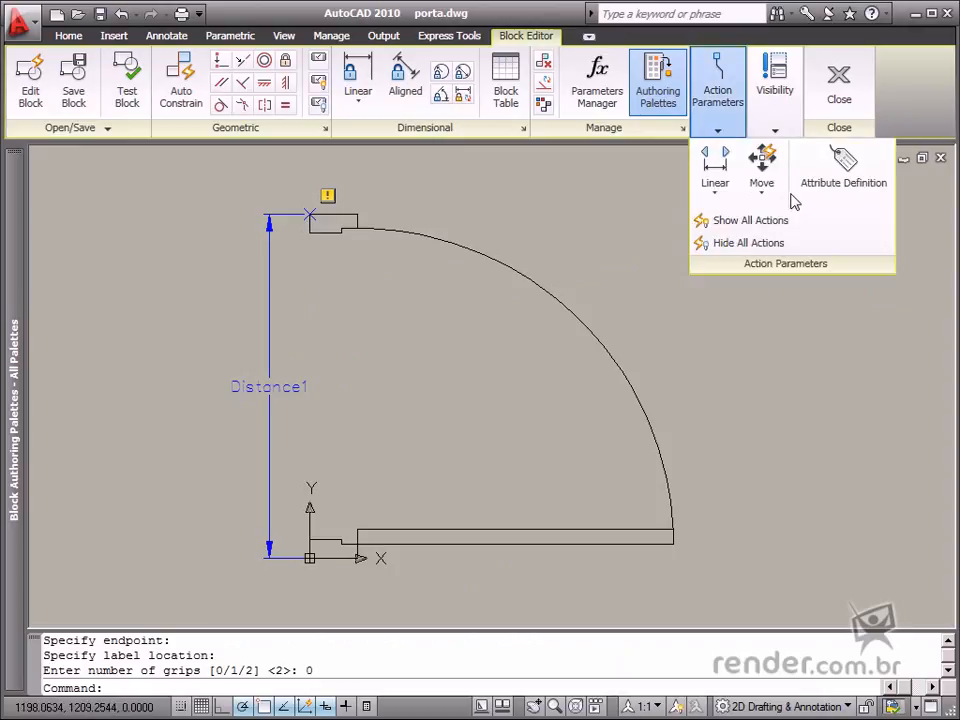
click(760, 164)
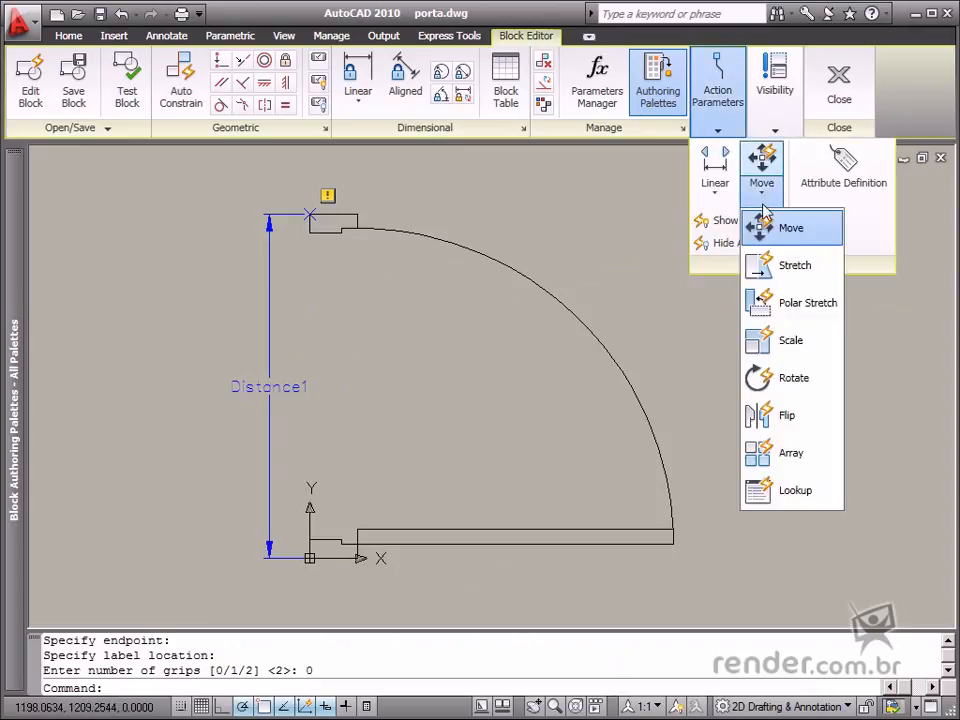
click(790, 340)
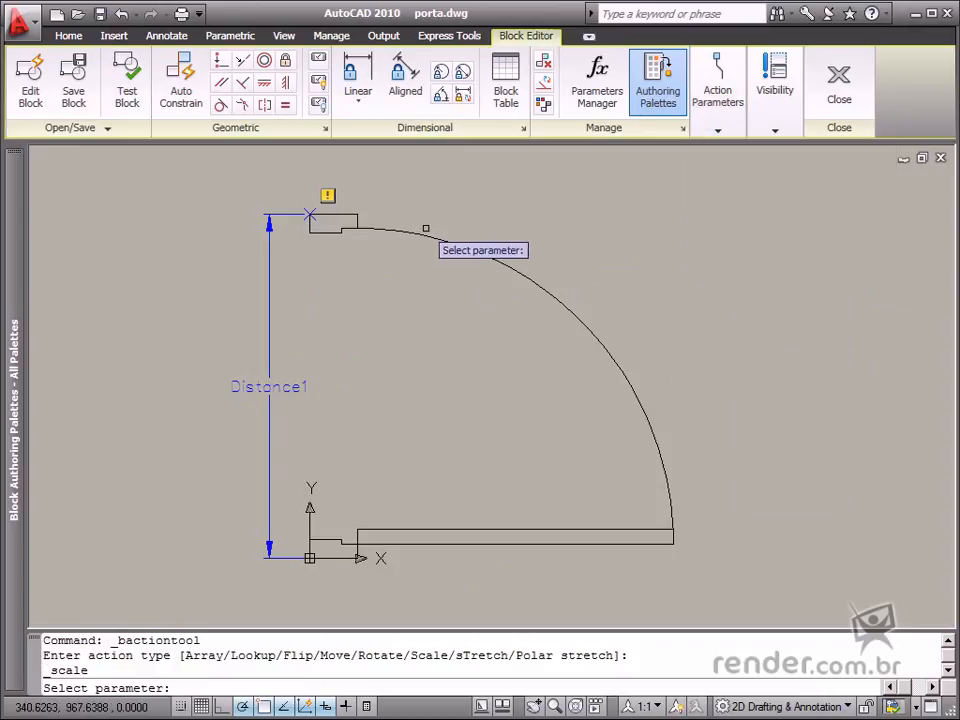
click(424, 228)
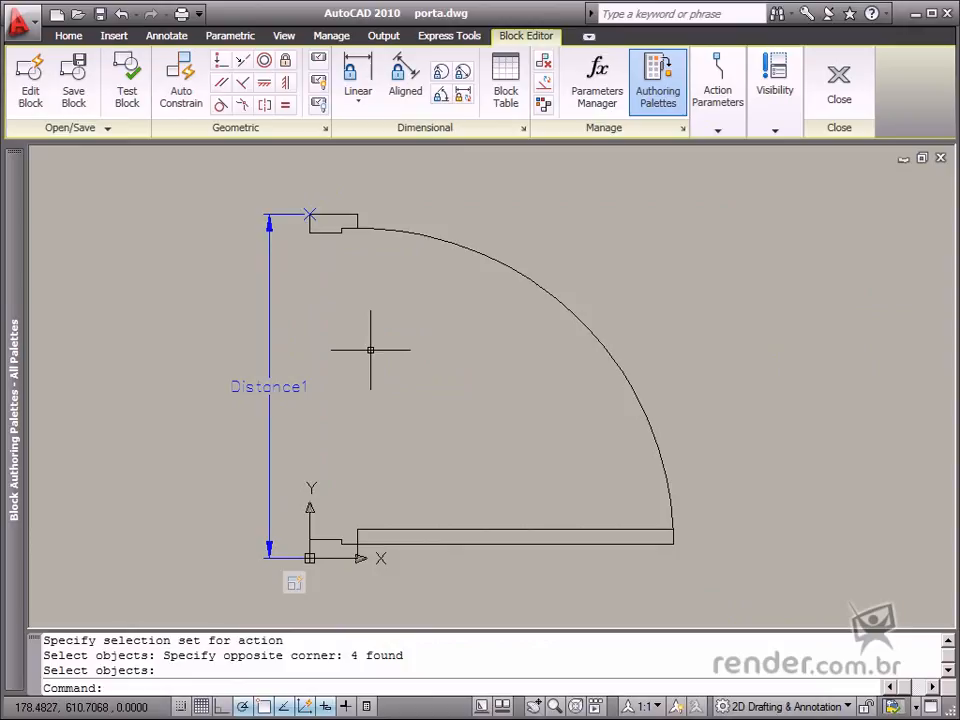
mouse_move(208, 336)
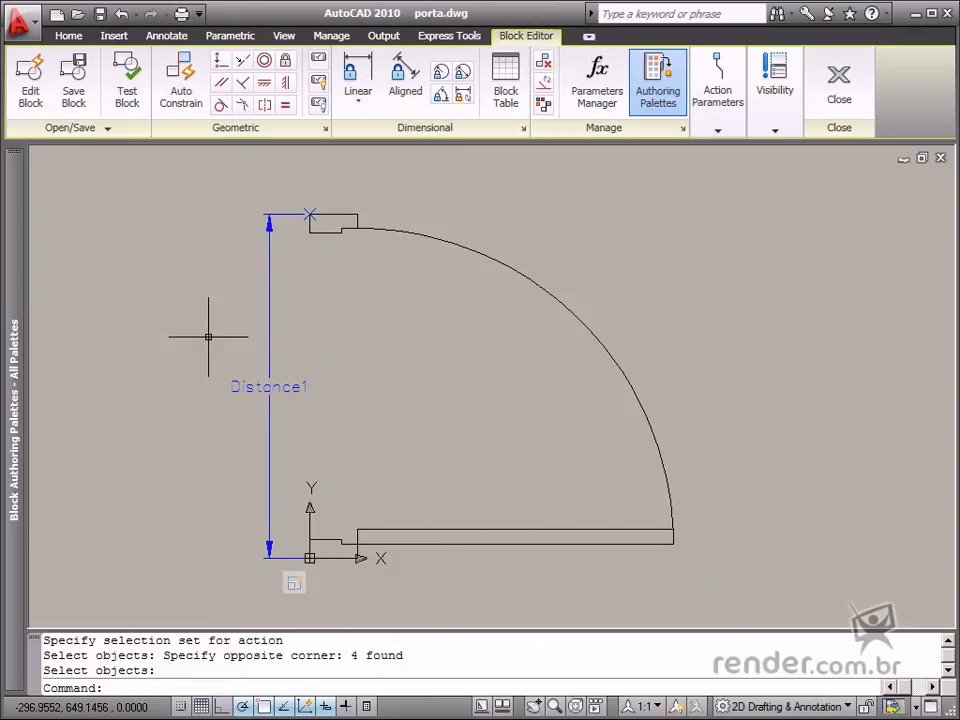
mouse_move(264, 584)
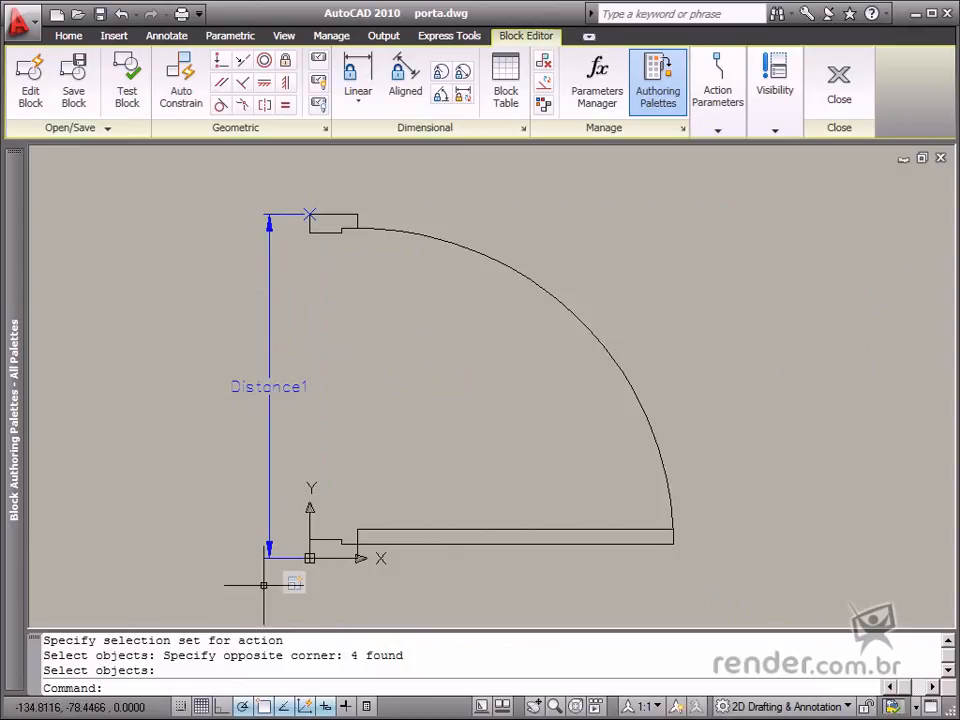
mouse_move(408, 336)
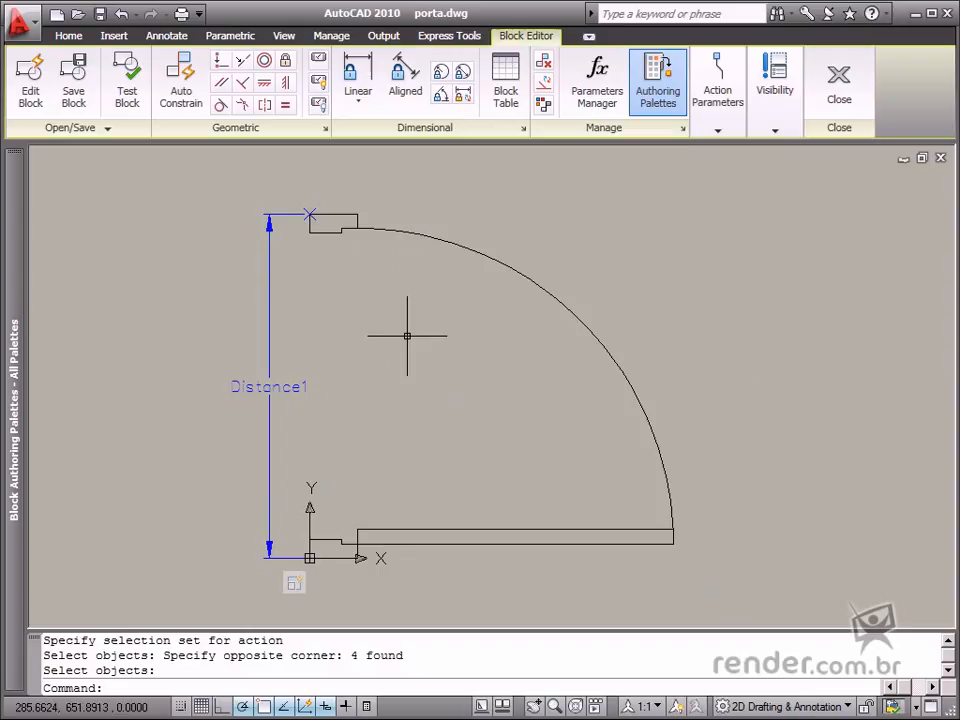
mouse_move(708, 156)
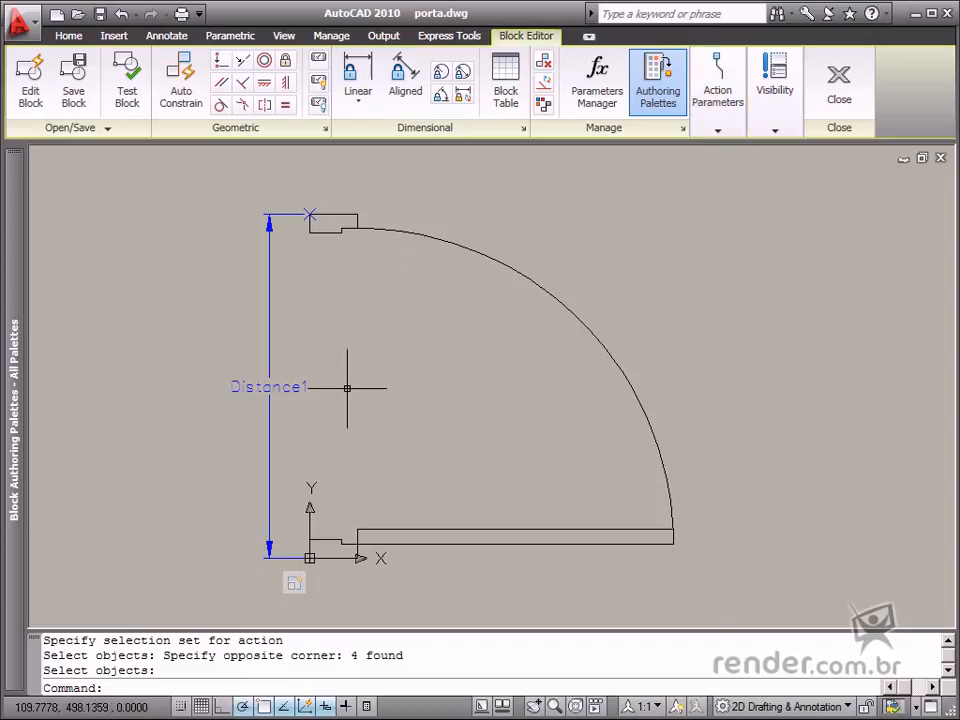
mouse_move(458, 404)
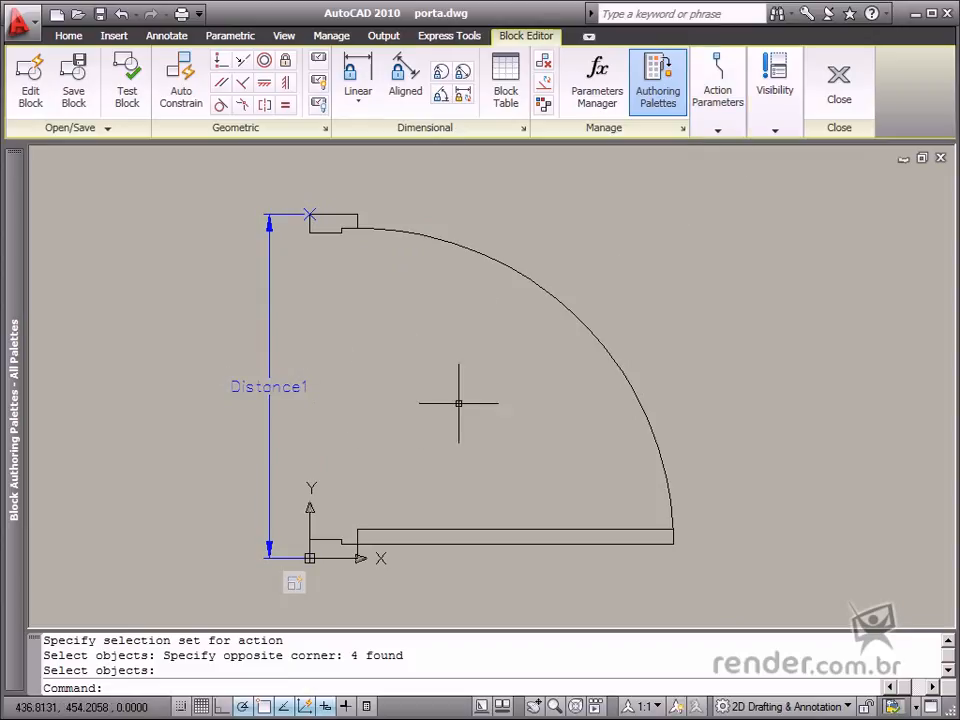
mouse_move(532, 386)
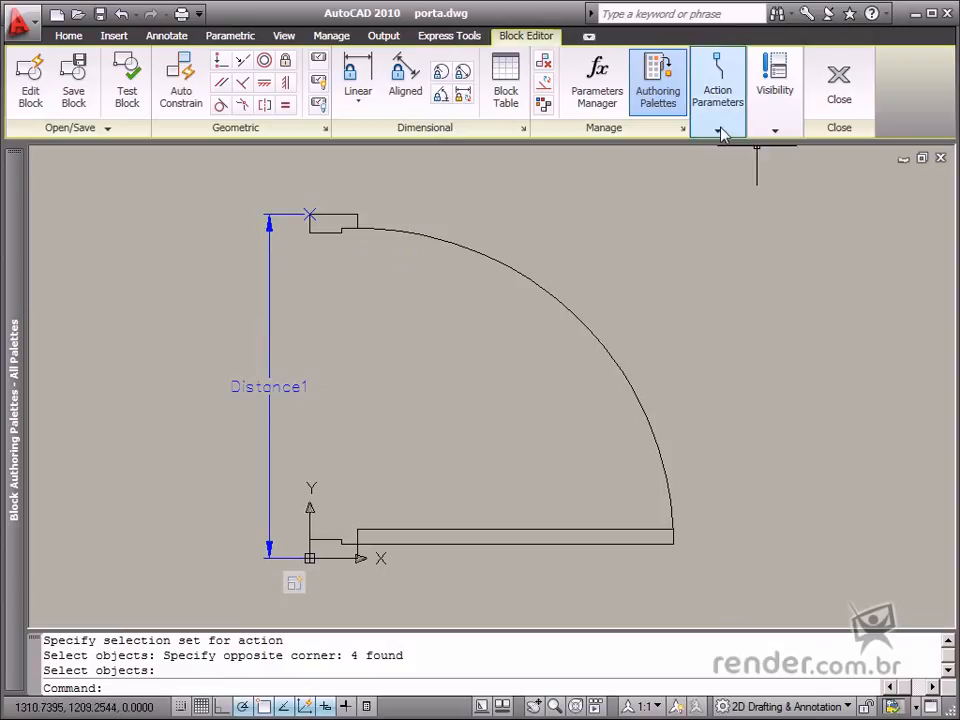
- Place lookup parameter Lookup1 at the door block's base corner
click(716, 80)
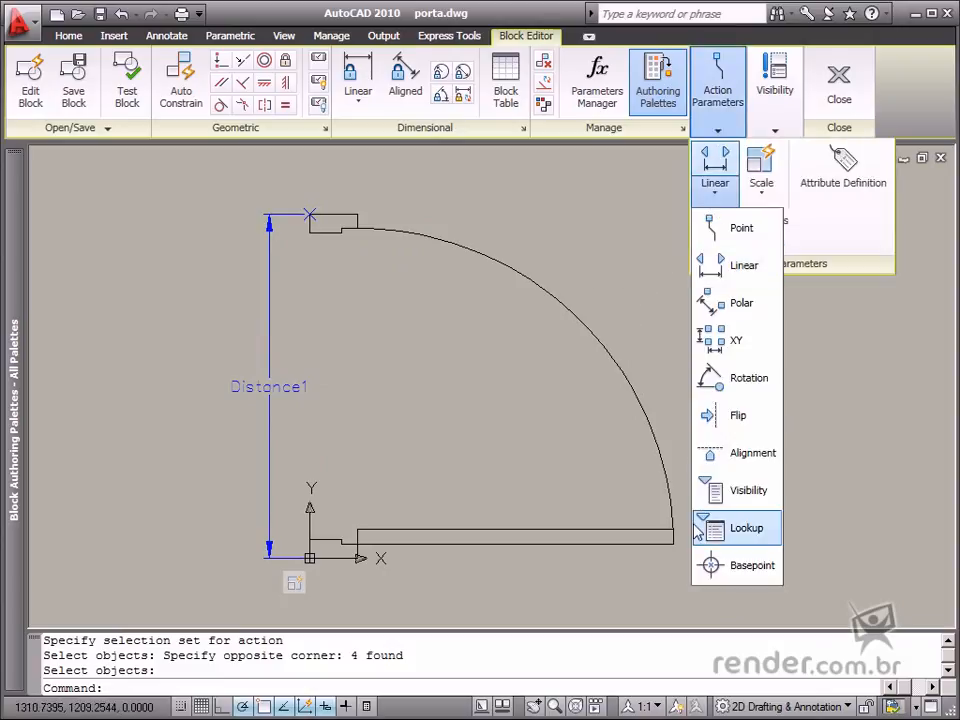
click(746, 528)
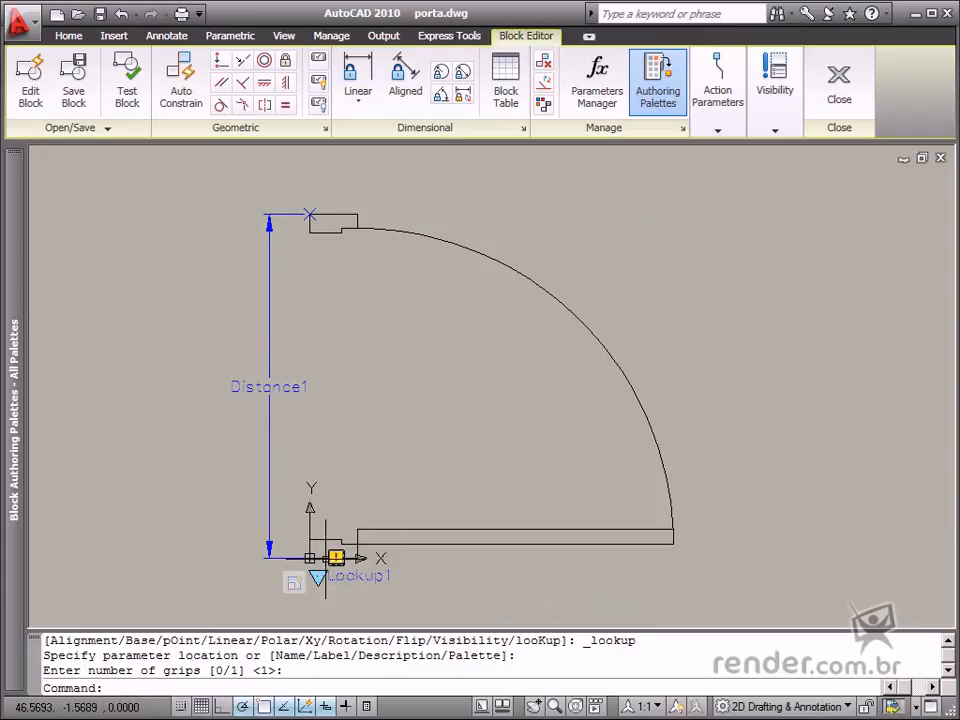
mouse_move(412, 588)
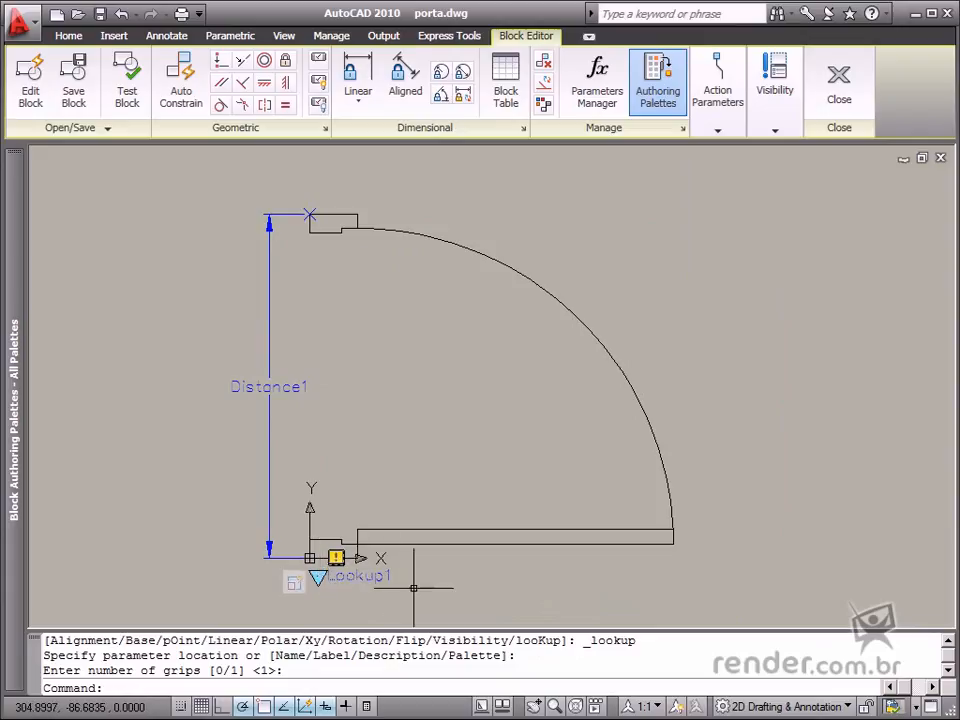
- Begin a lookup action awaiting its Lookup1 parameter
click(716, 80)
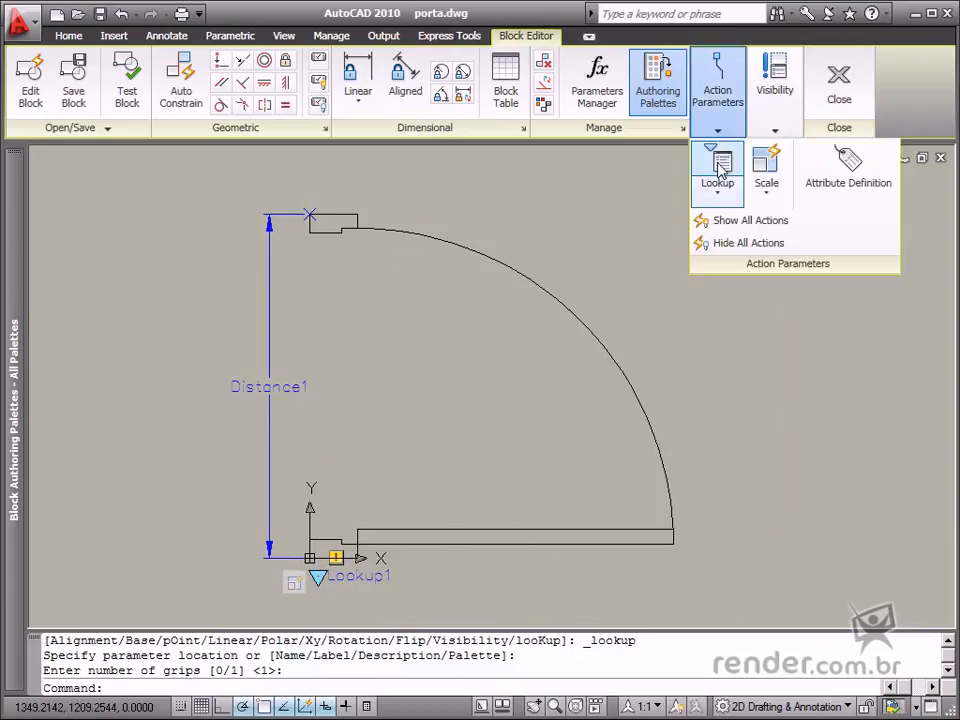
click(716, 164)
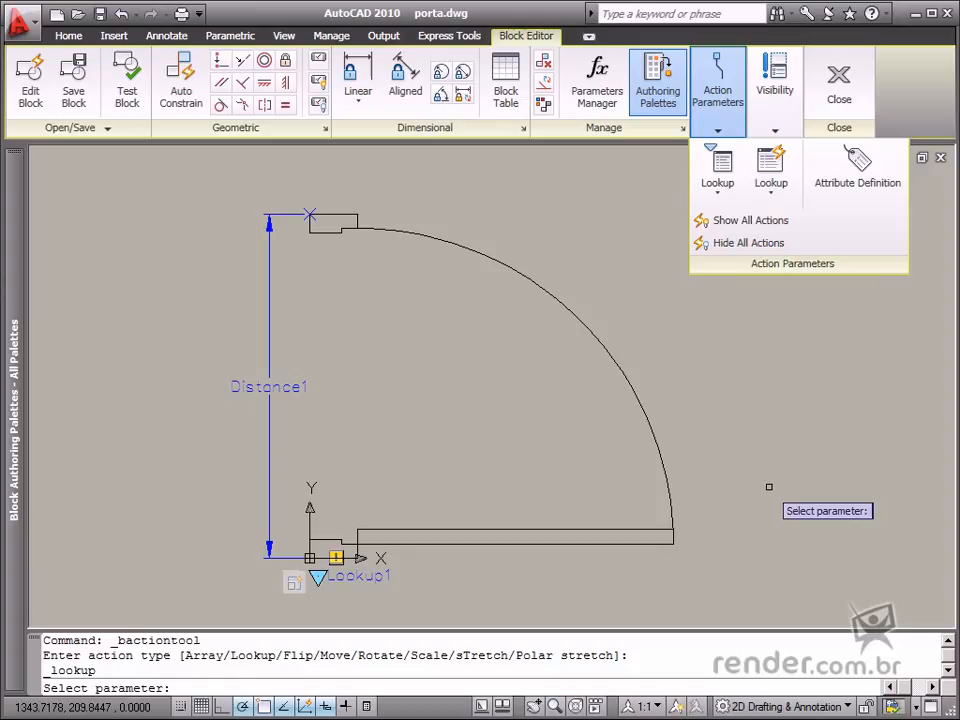
mouse_move(304, 432)
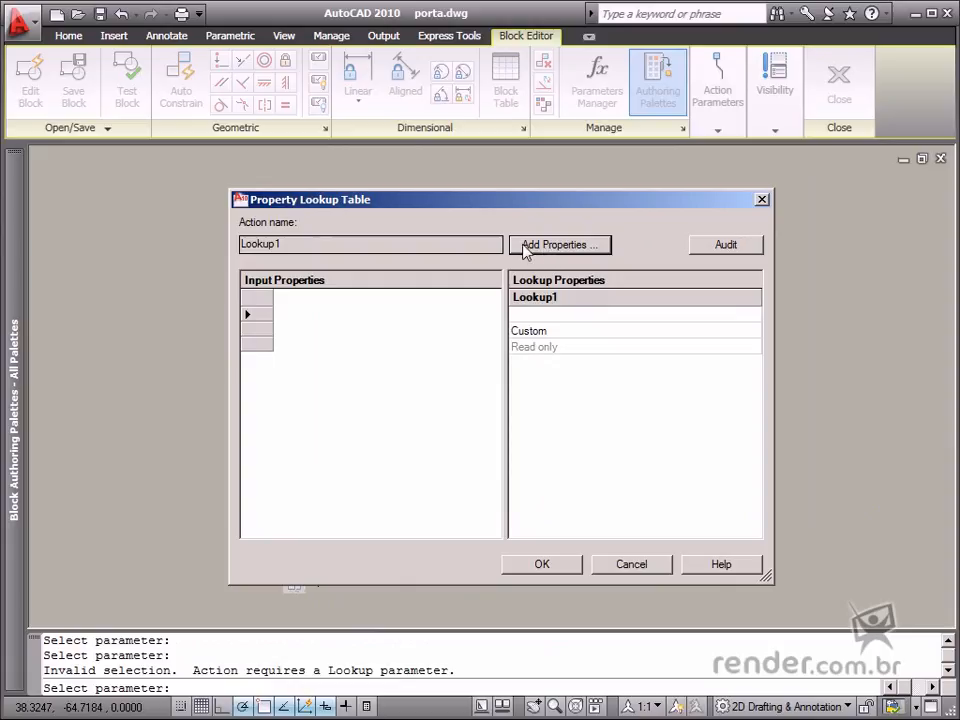
mouse_move(558, 244)
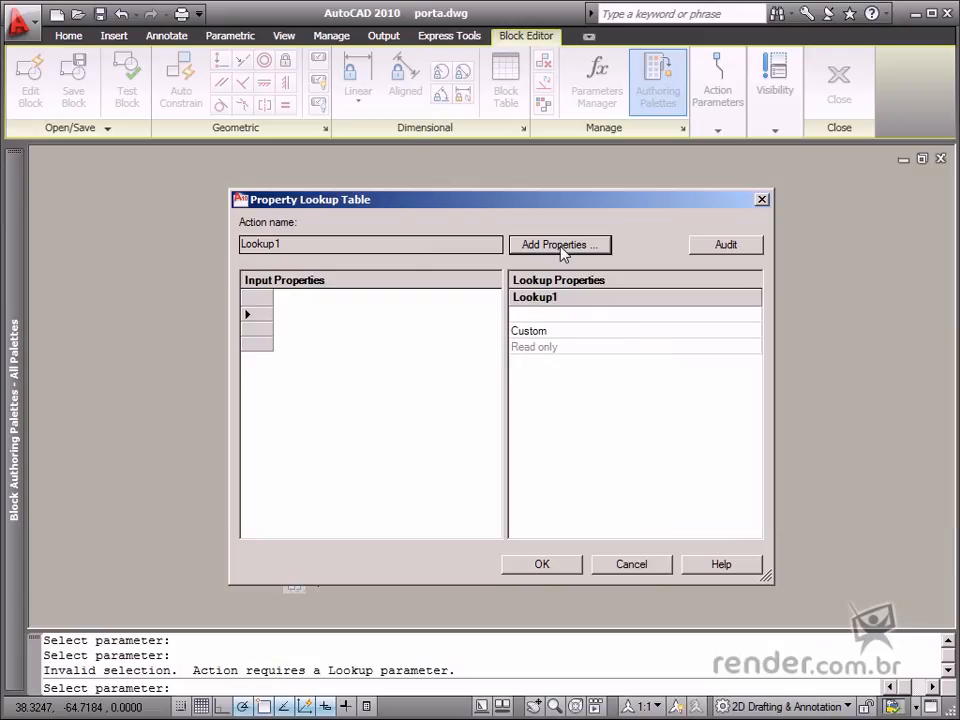
- Offer Distance1 as an input property via Add Properties in the Property Lookup Table
click(558, 244)
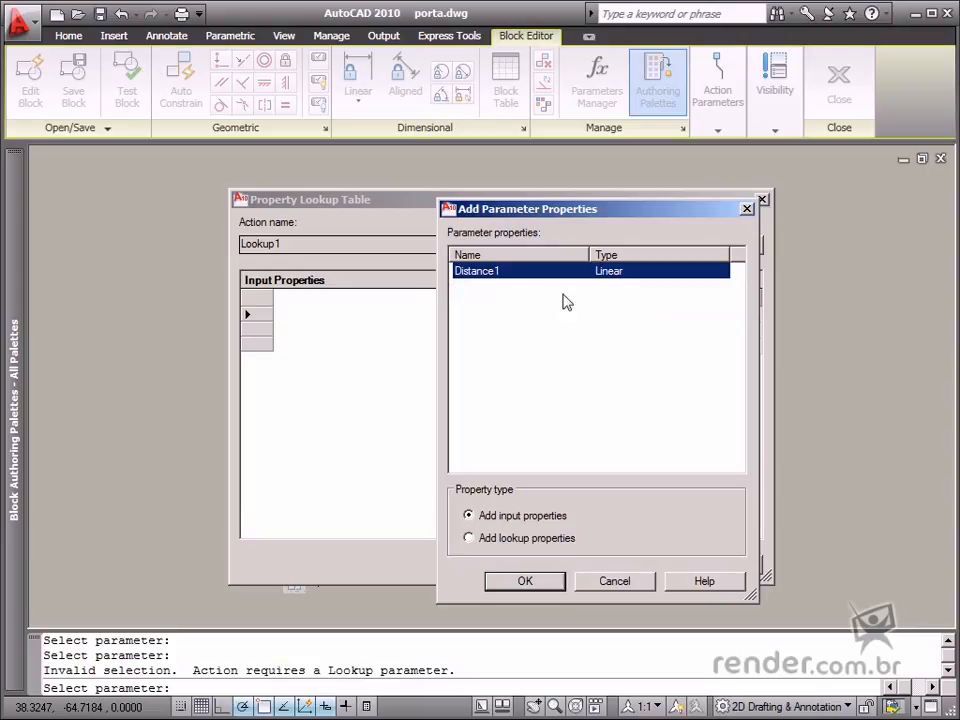
mouse_move(596, 288)
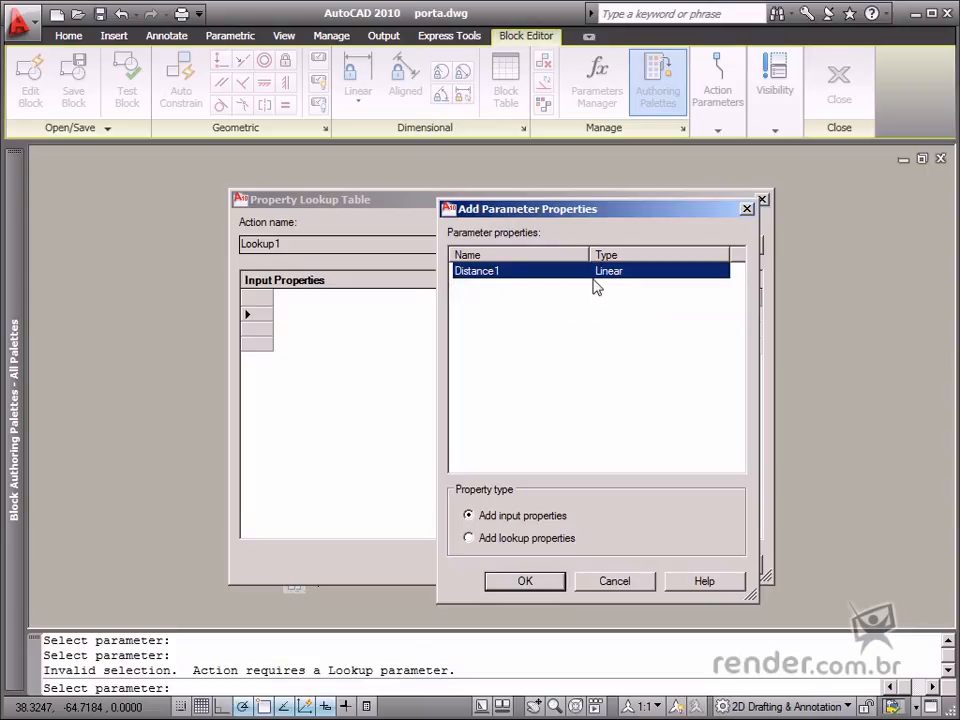
mouse_move(480, 278)
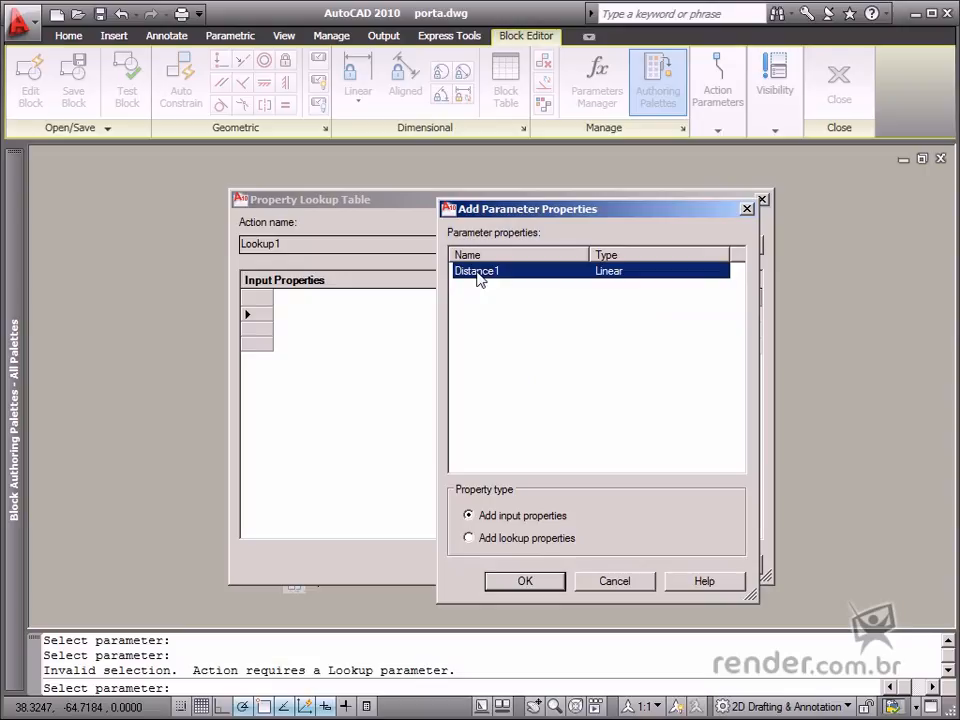
mouse_move(584, 288)
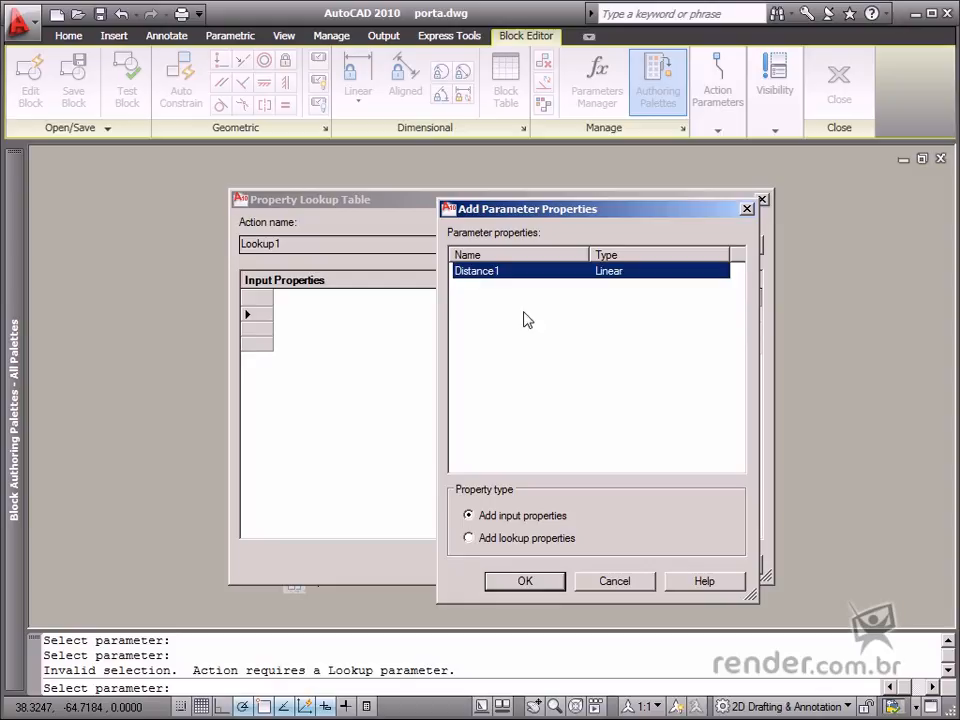
mouse_move(580, 512)
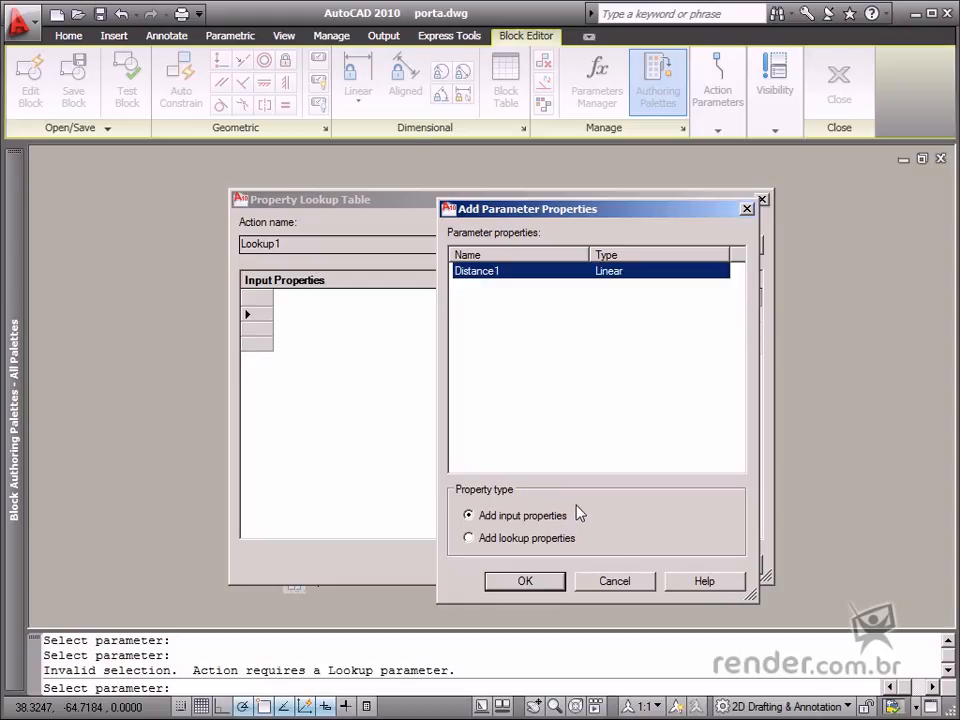
mouse_move(516, 624)
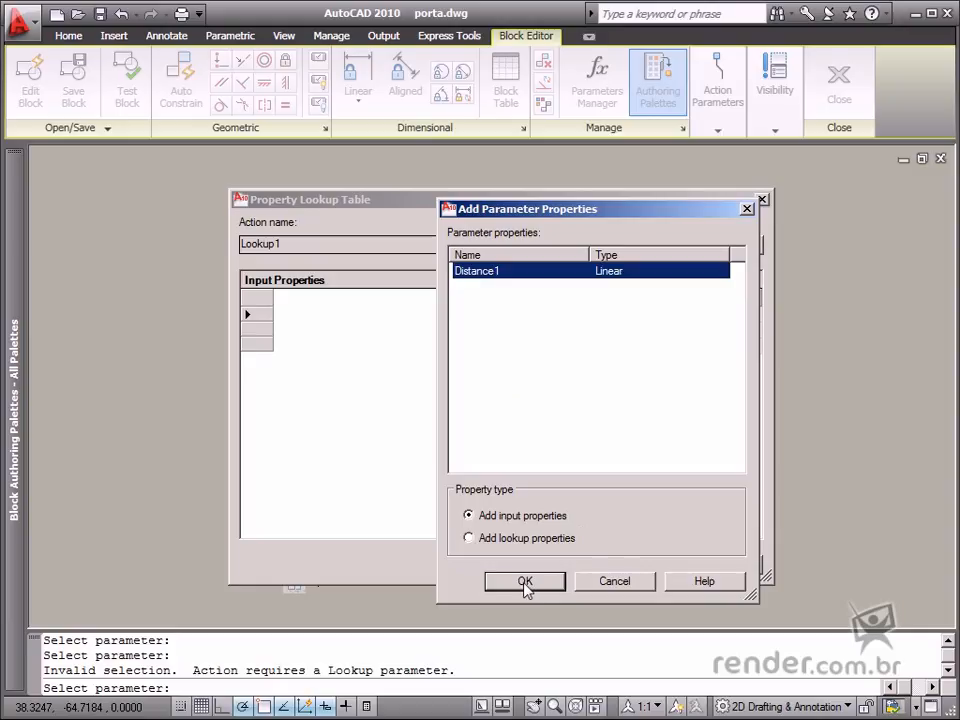
- Fill the table with Distance1 widths 700–1200 named 0.7m–1.2m and launch Test Block
click(524, 580)
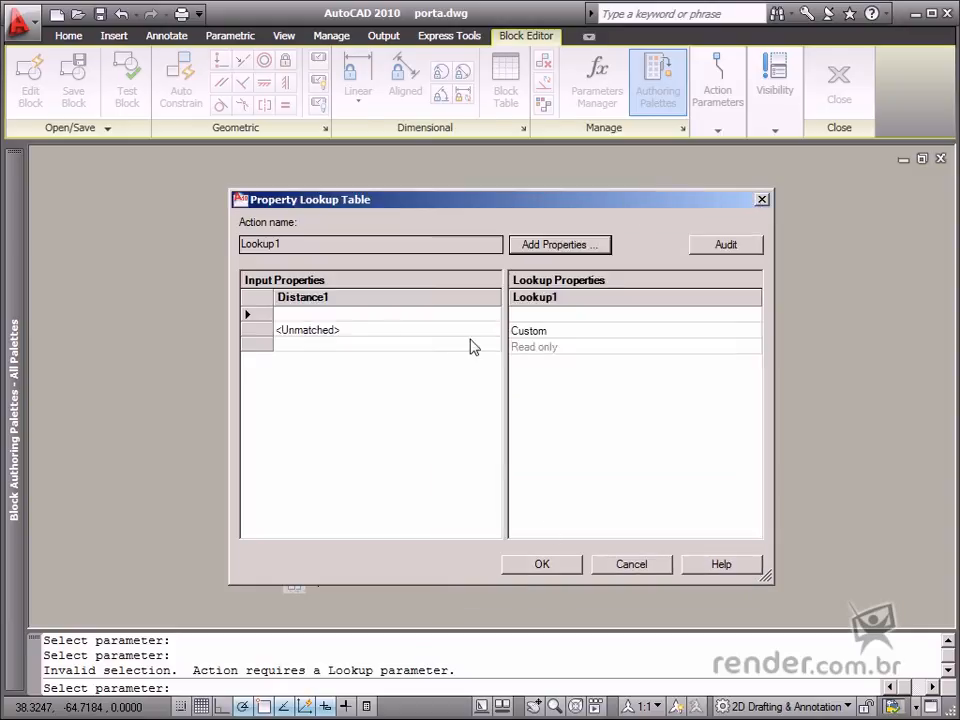
mouse_move(310, 320)
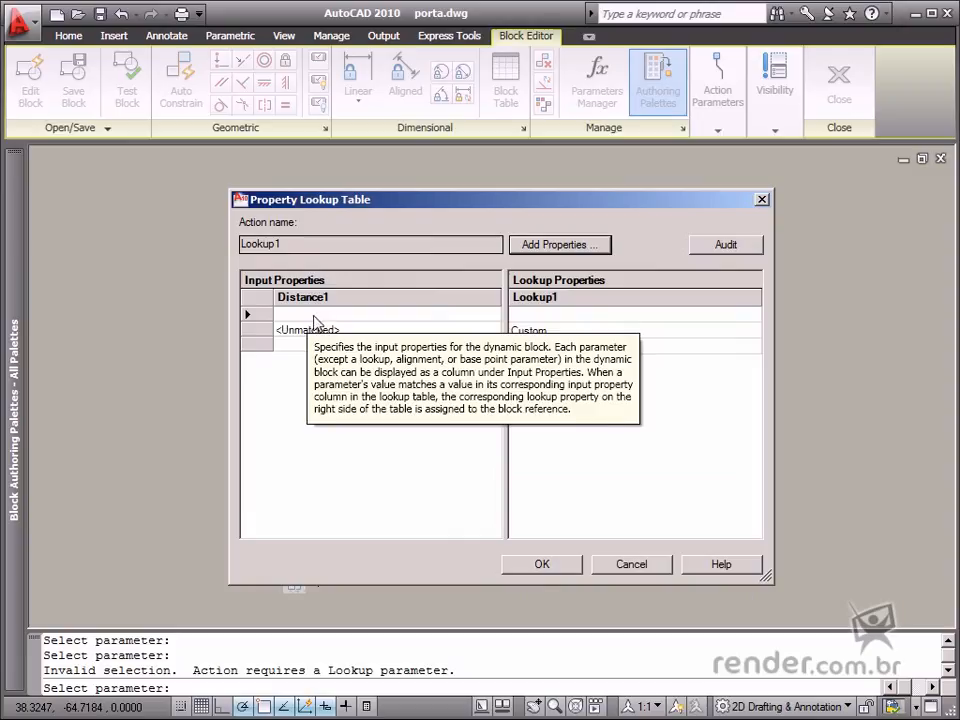
mouse_move(320, 324)
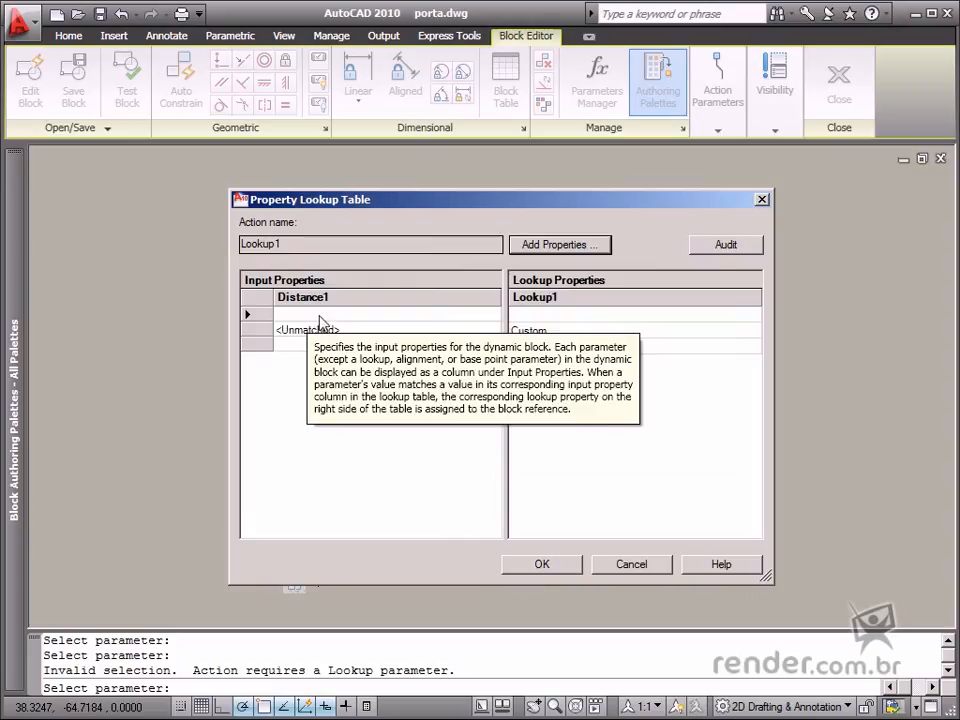
mouse_move(450, 334)
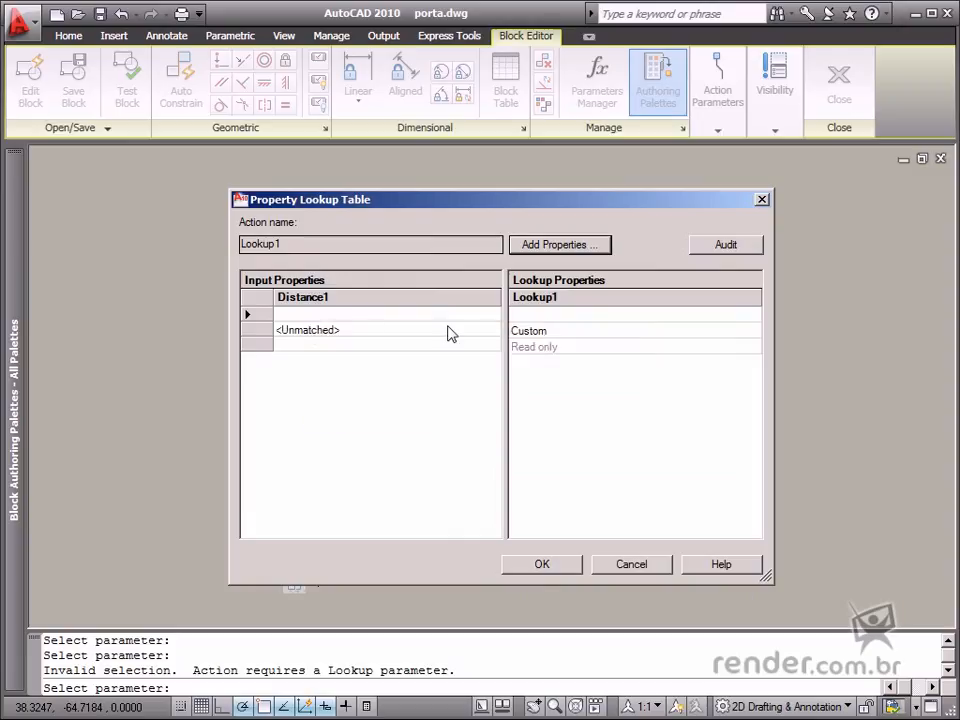
mouse_move(596, 324)
text(7)
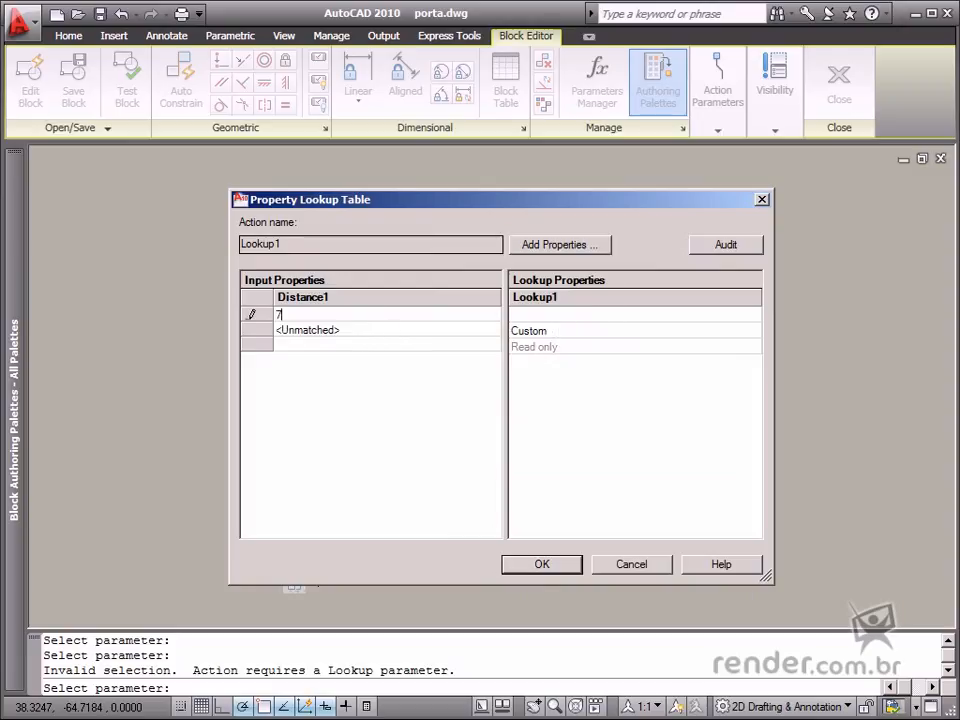
text(00)
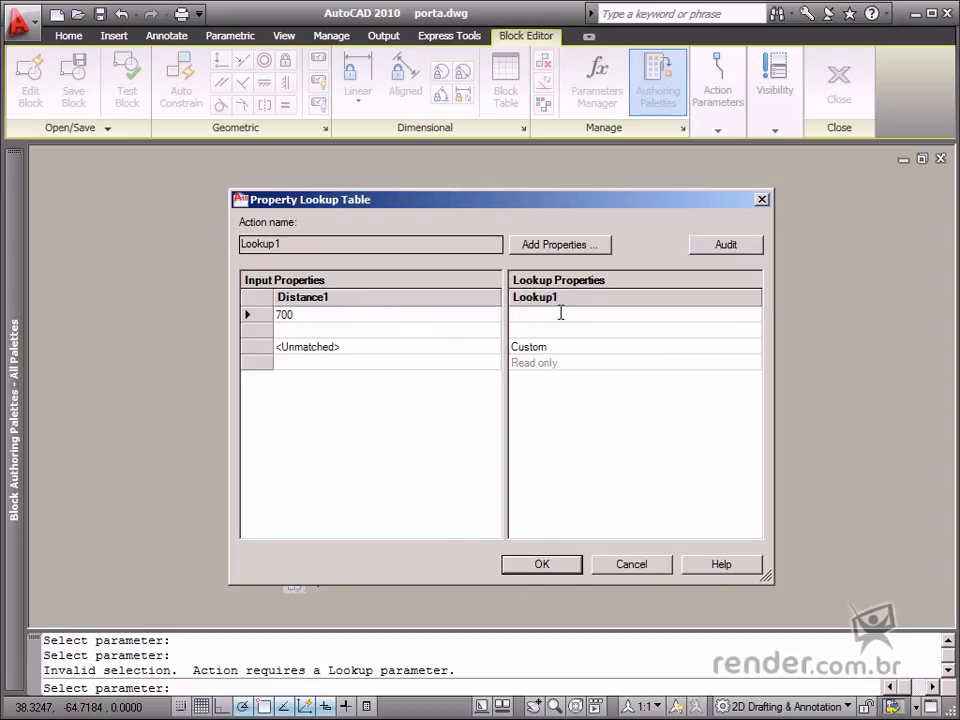
text(0.)
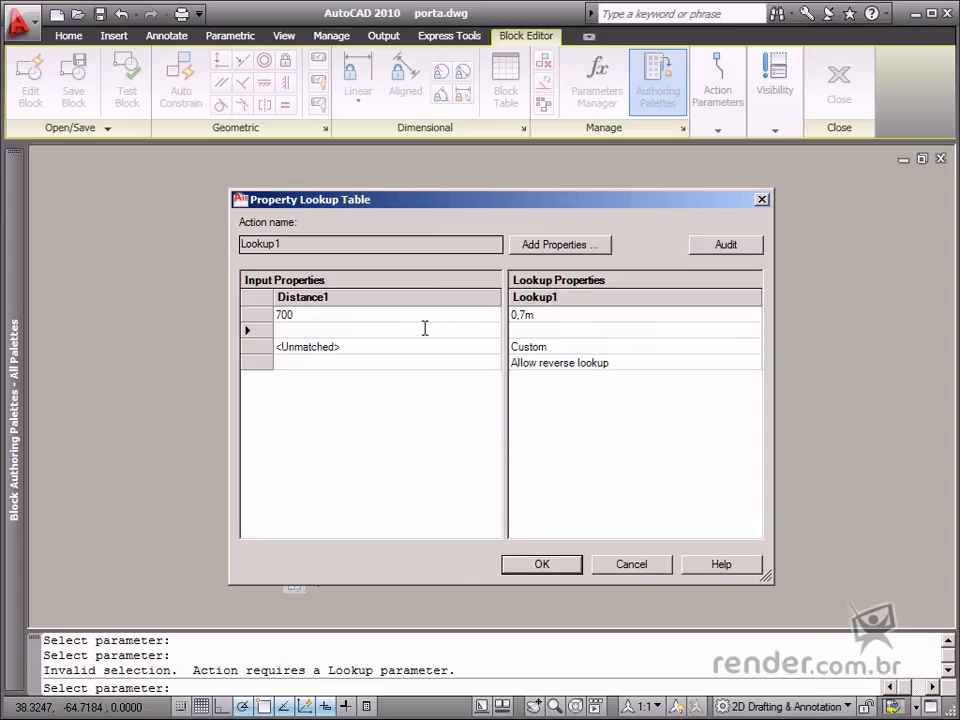
mouse_move(430, 328)
text(800)
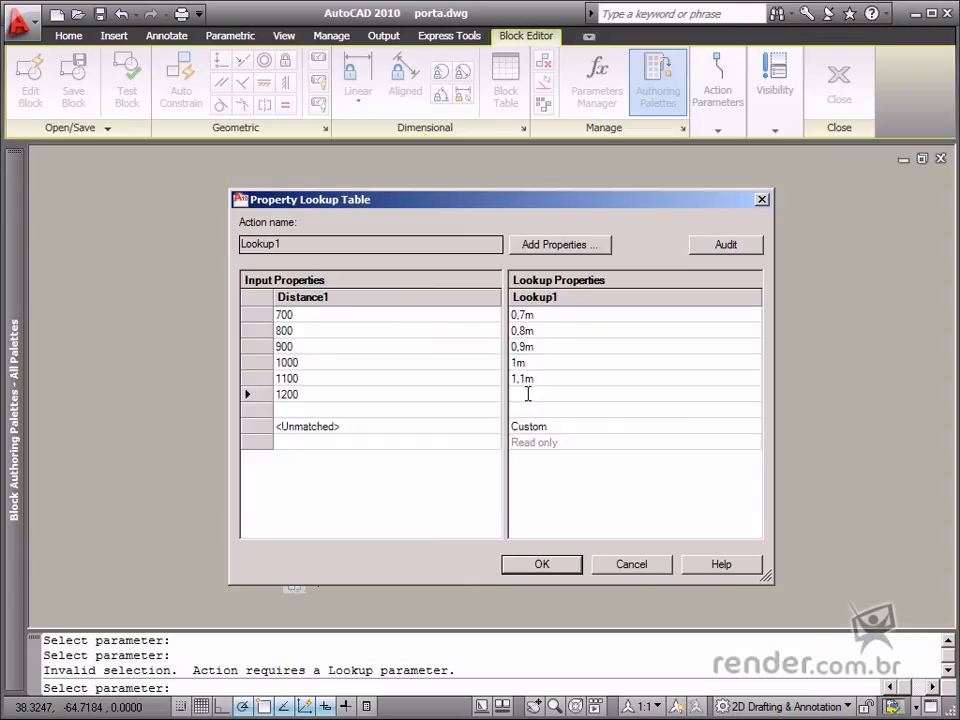
text(1,2)
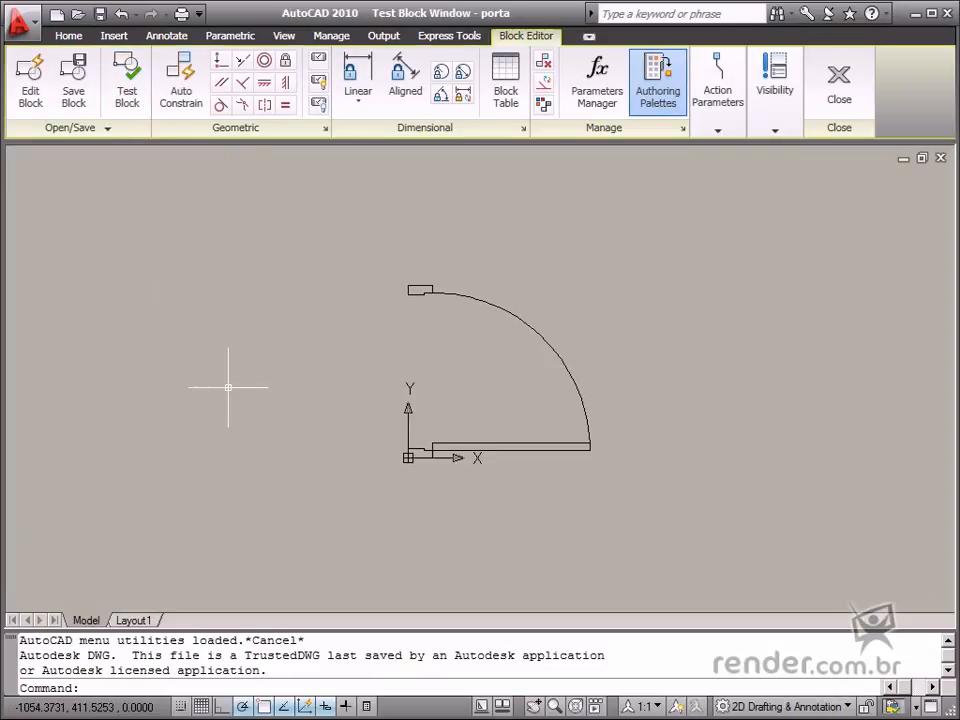
- Select the porta door in the Test Block Window to show its lookup grip
click(838, 80)
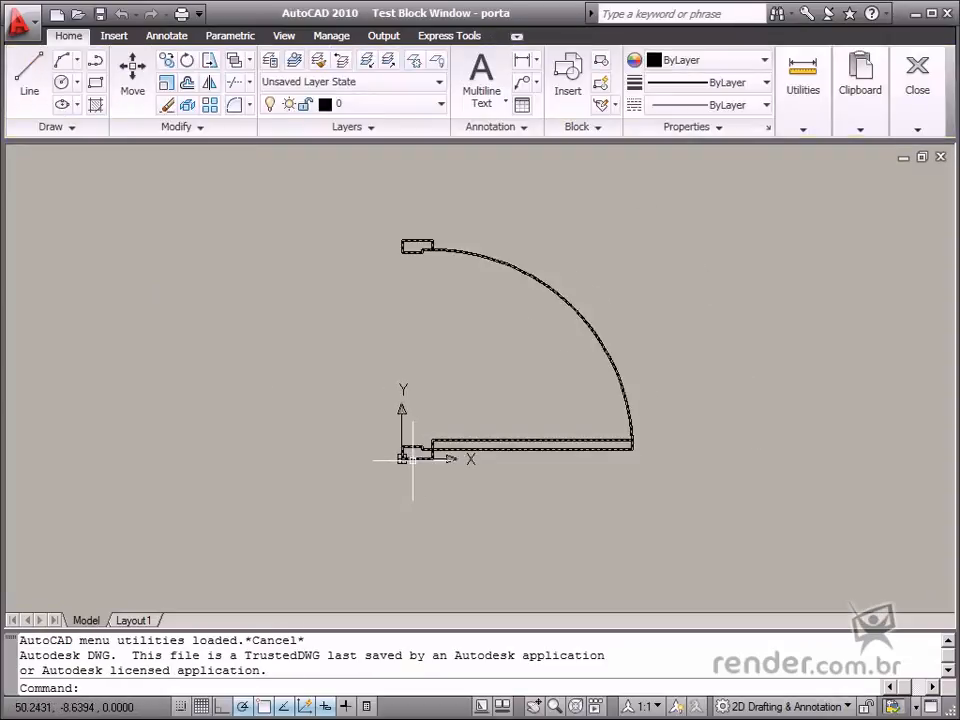
click(402, 460)
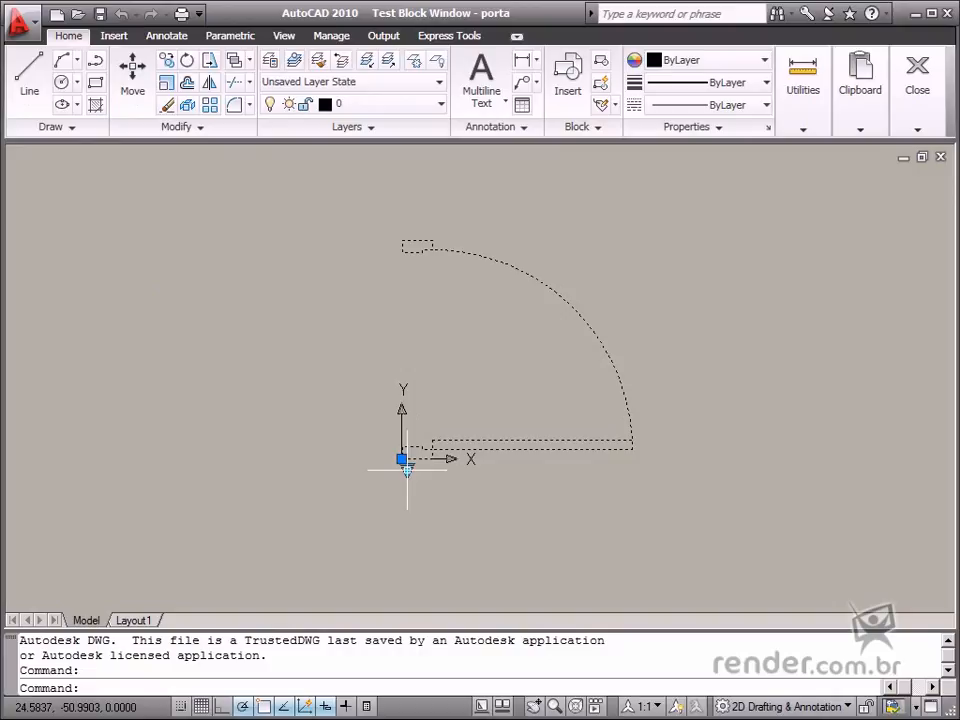
mouse_move(404, 460)
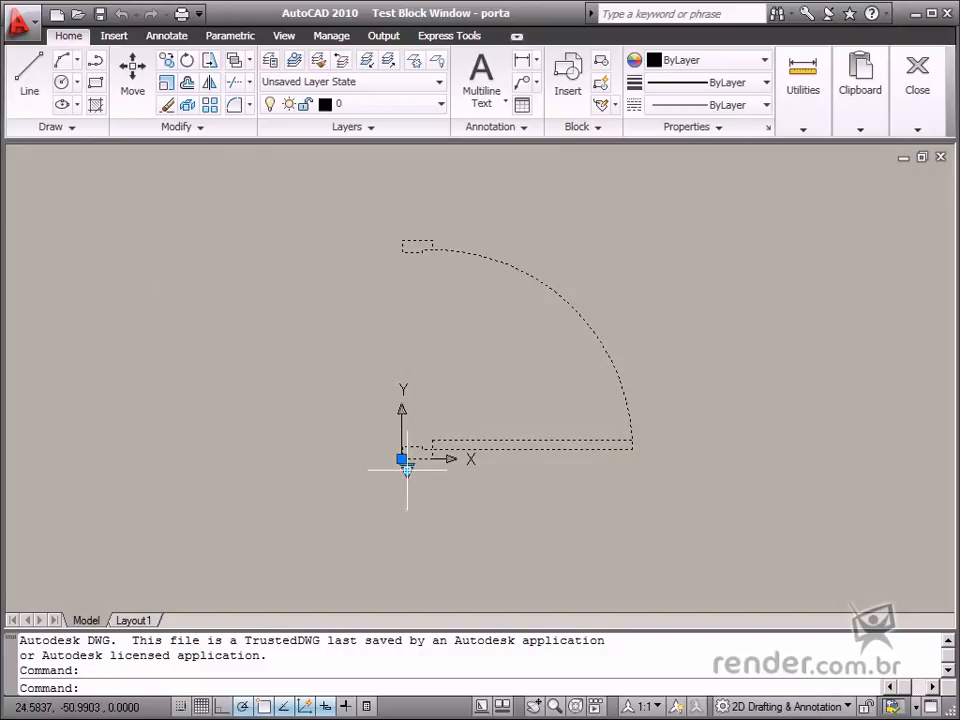
mouse_move(400, 478)
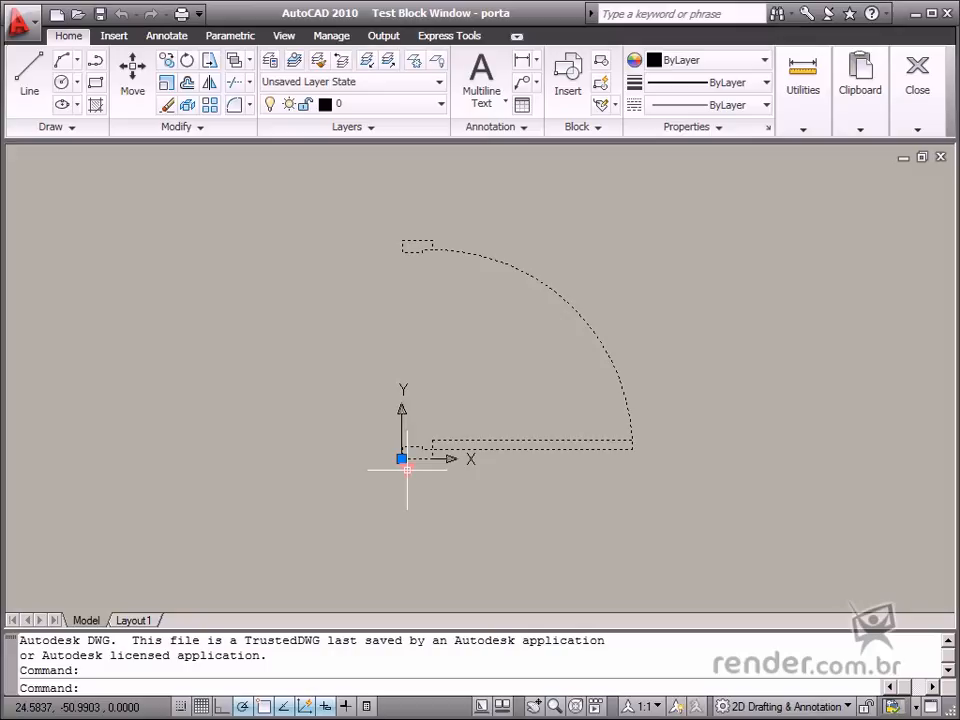
- Switch the door among lookup widths such as 0,7m and 1,2m, watching it resize
click(404, 460)
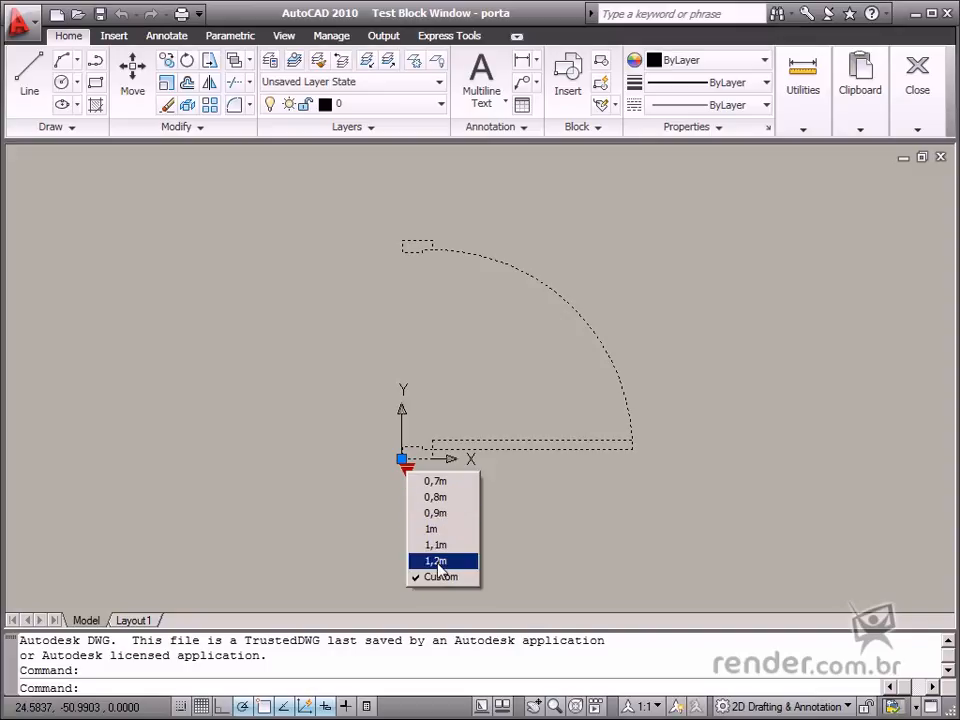
mouse_move(436, 480)
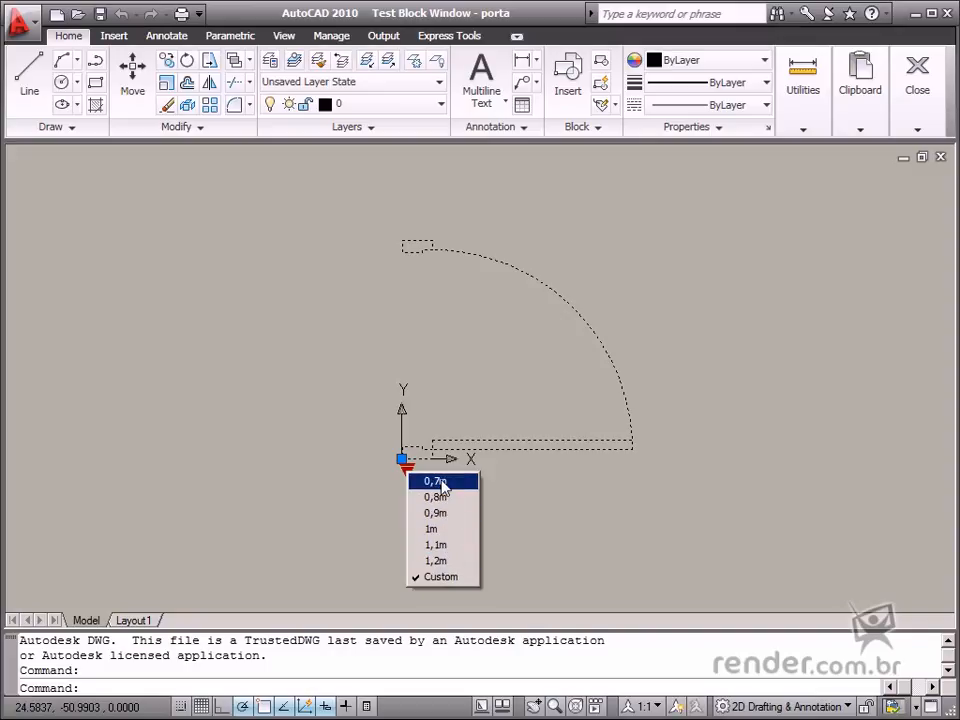
mouse_move(436, 556)
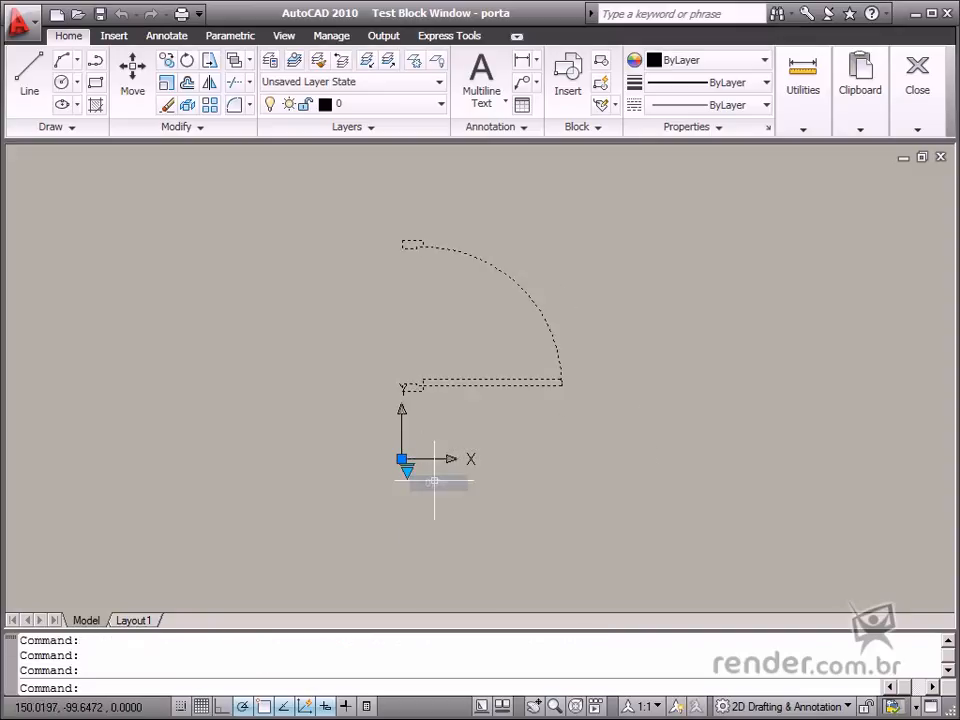
click(404, 462)
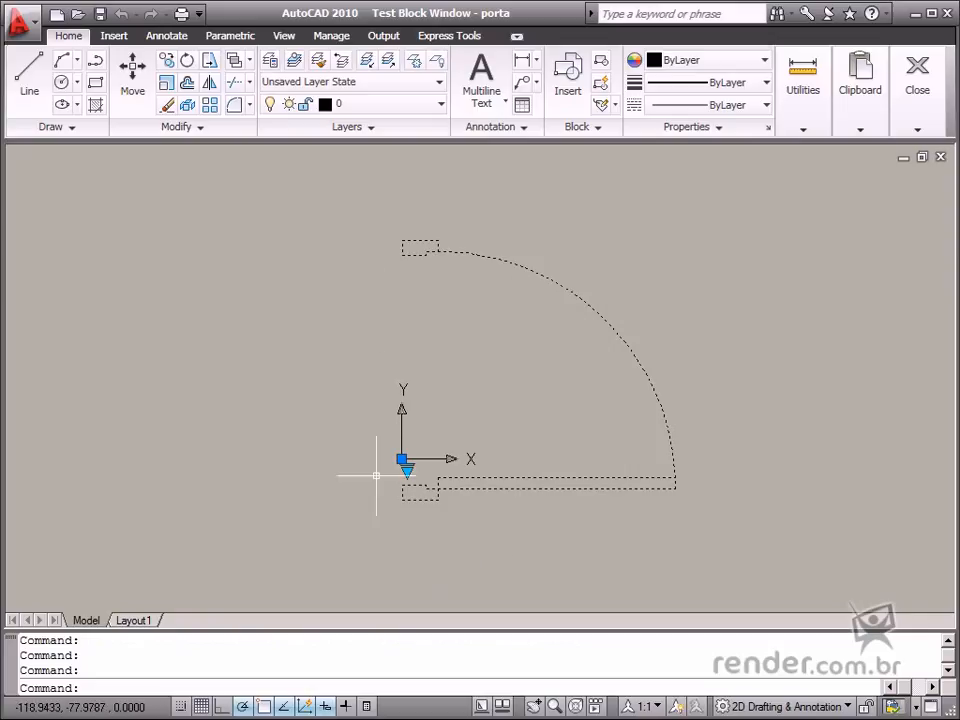
click(404, 464)
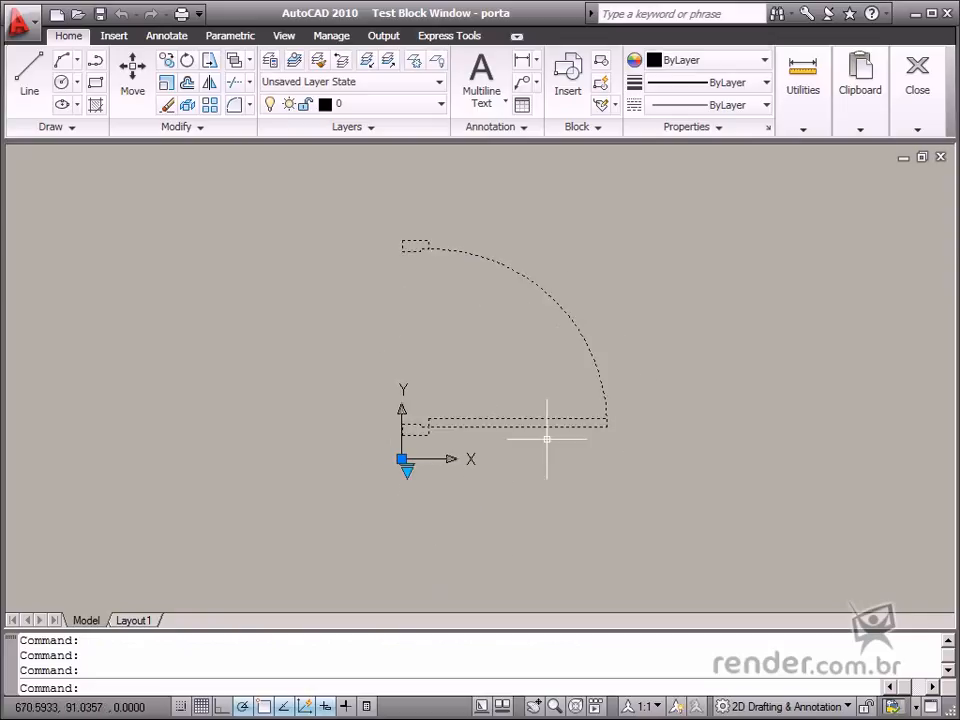
mouse_move(570, 320)
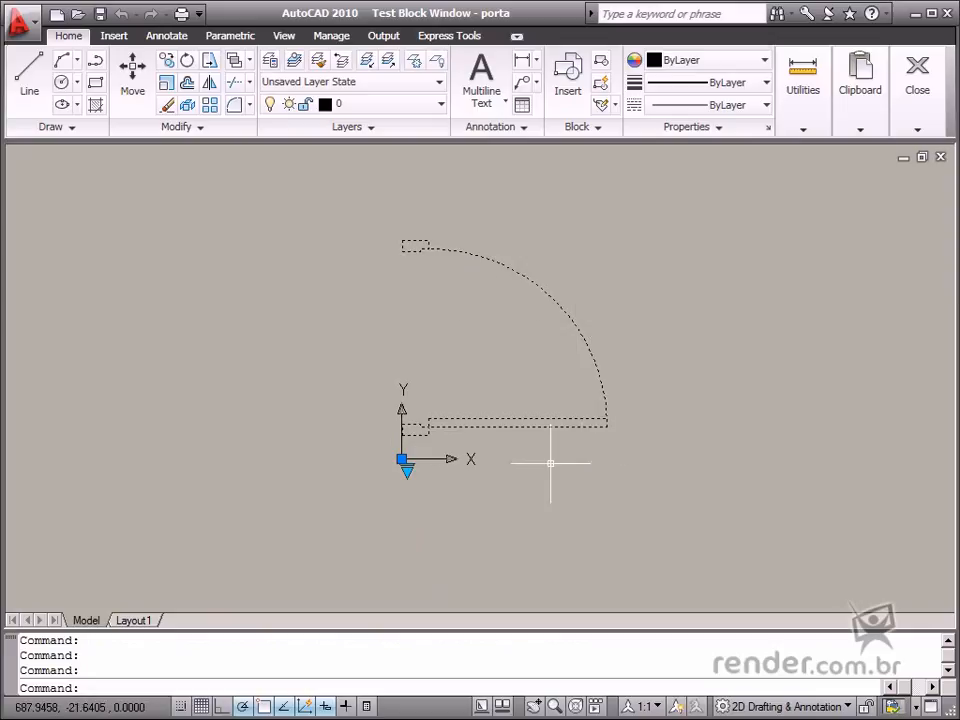
- Pick yet another named width from the door's lookup grip list
click(408, 462)
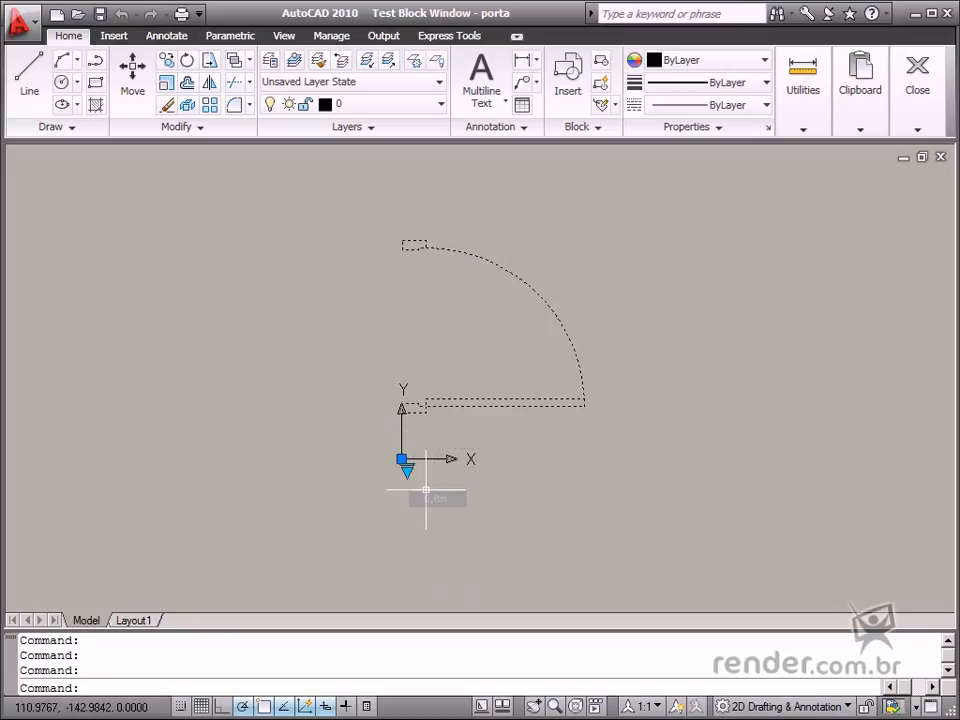
mouse_move(364, 476)
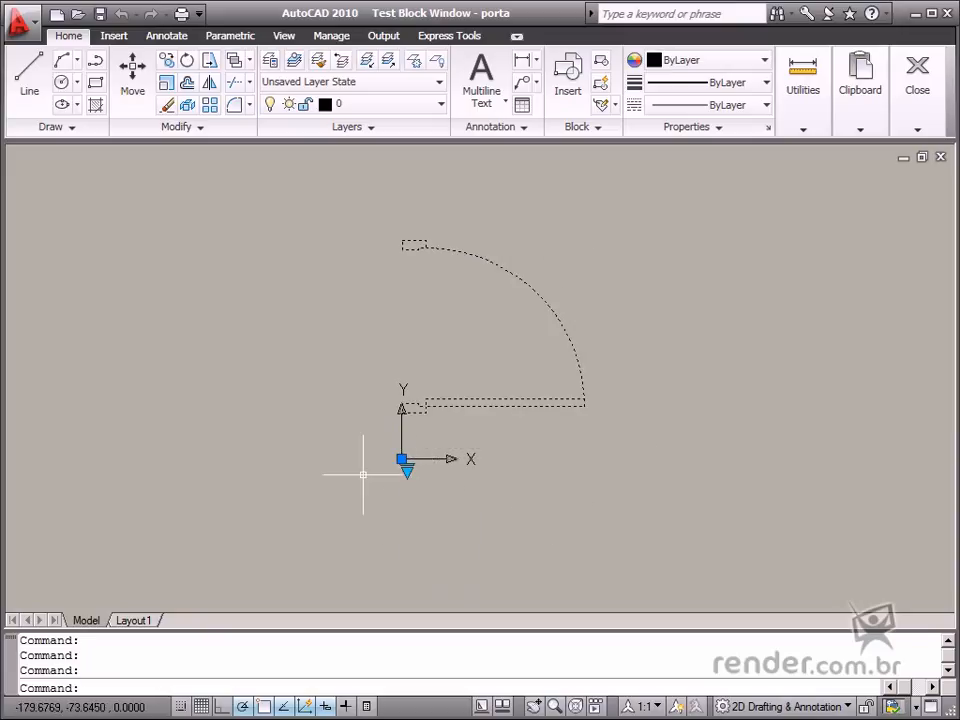
mouse_move(504, 528)
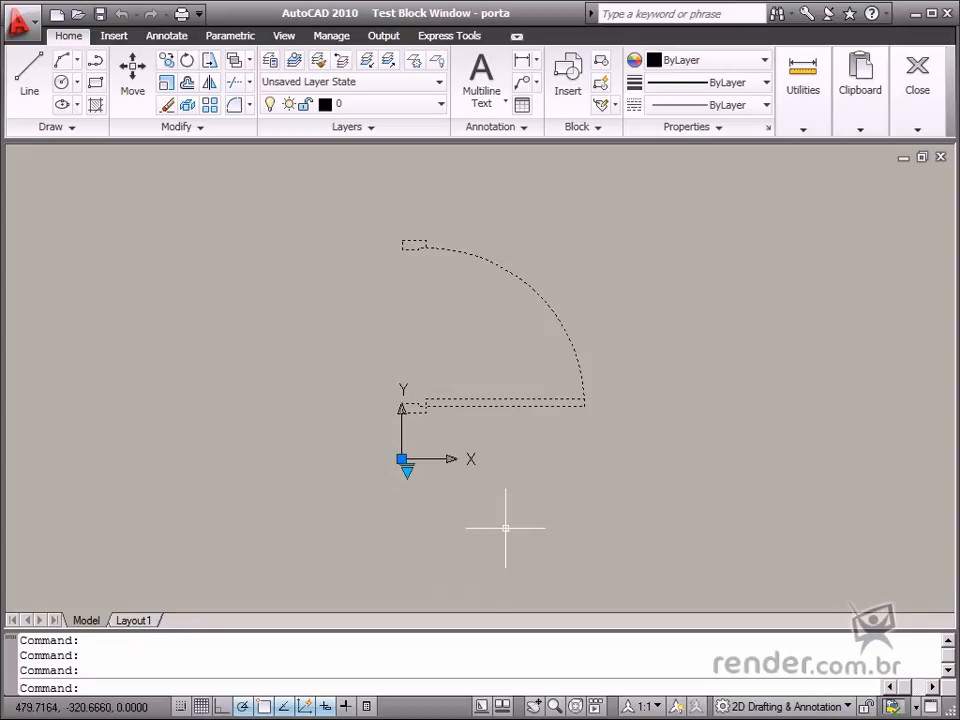
mouse_move(500, 520)
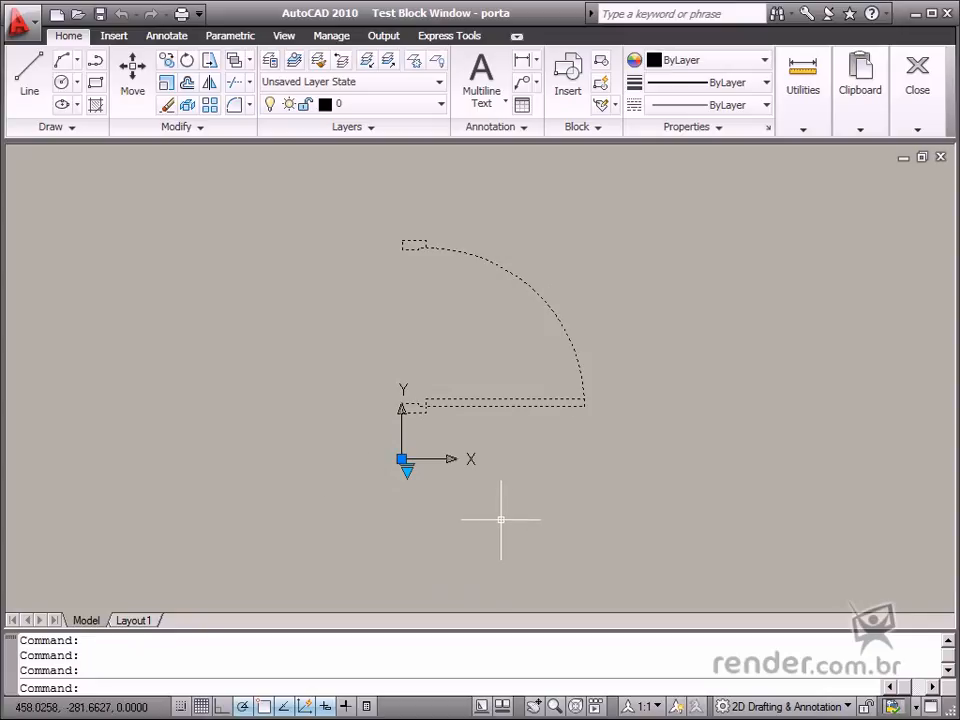
mouse_move(496, 520)
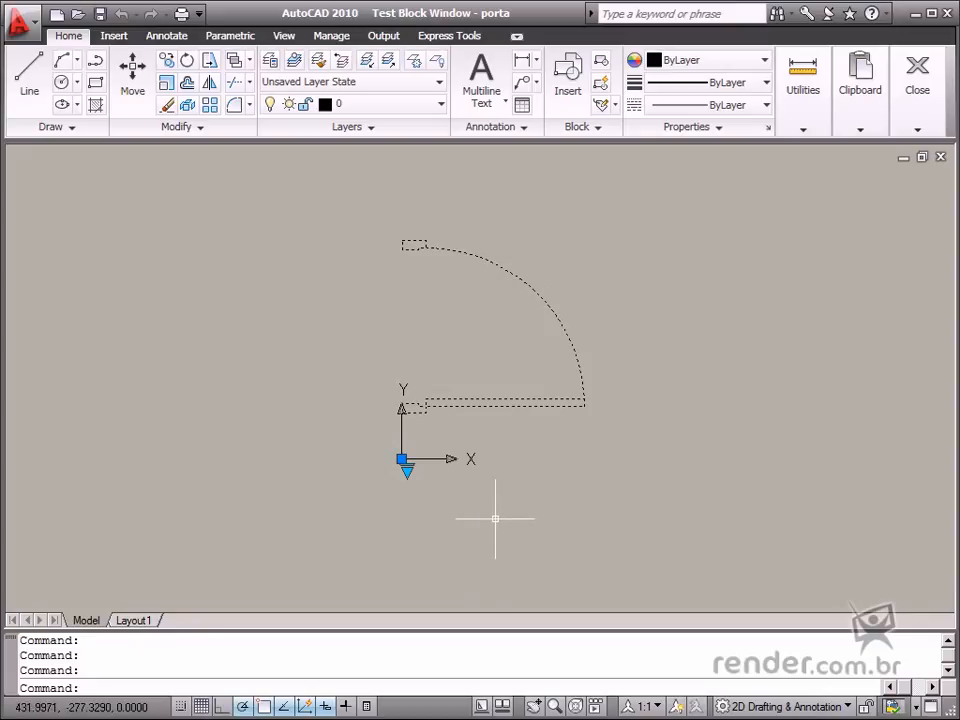
mouse_move(490, 516)
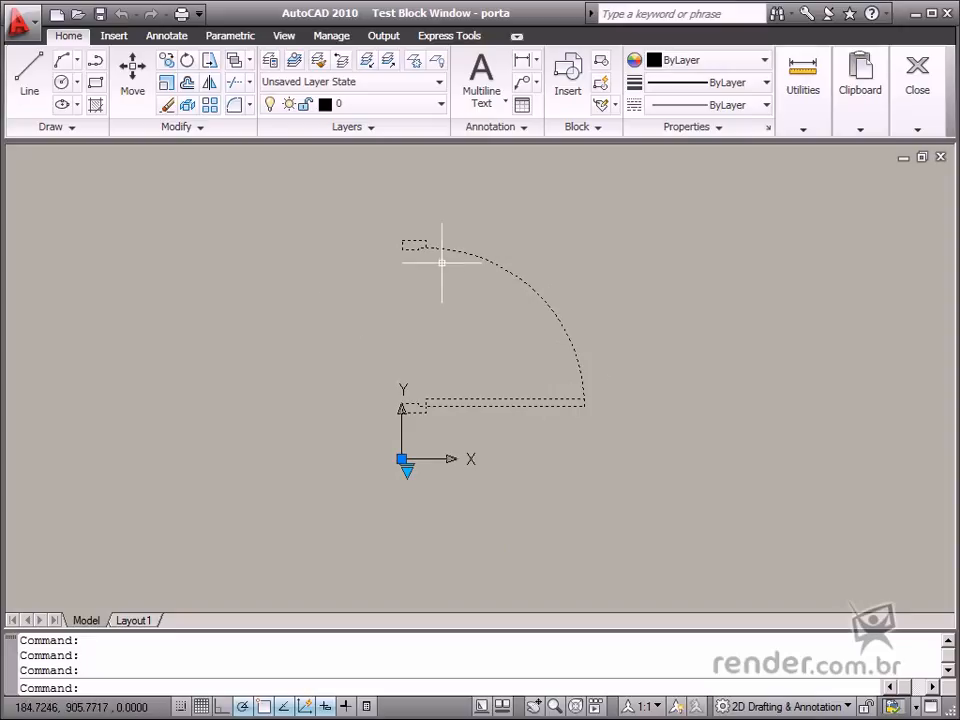
mouse_move(562, 388)
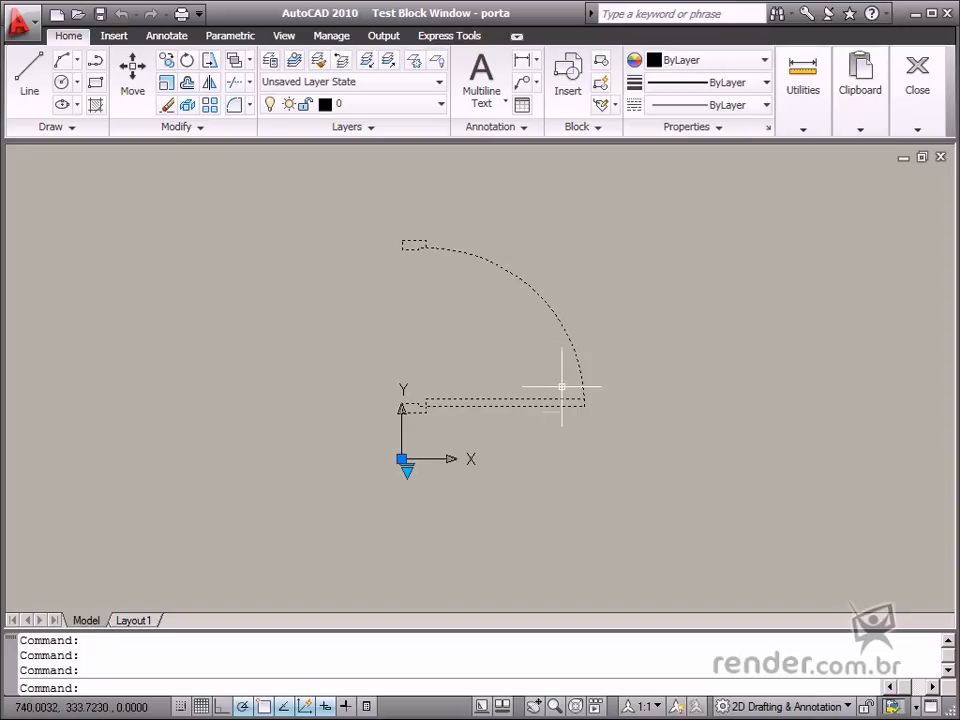